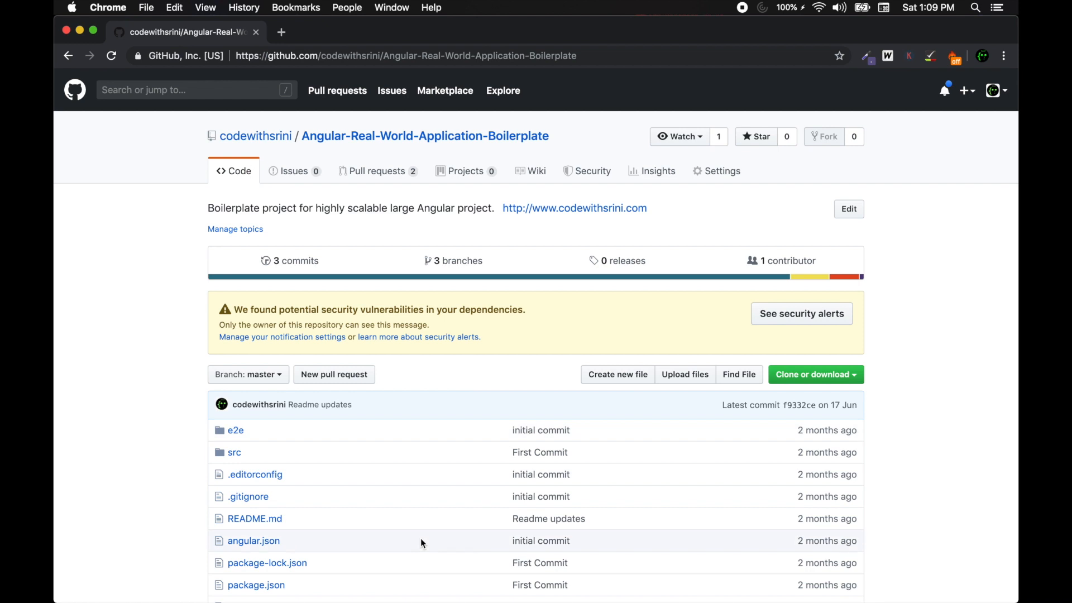
pyautogui.moveTo(682, 433)
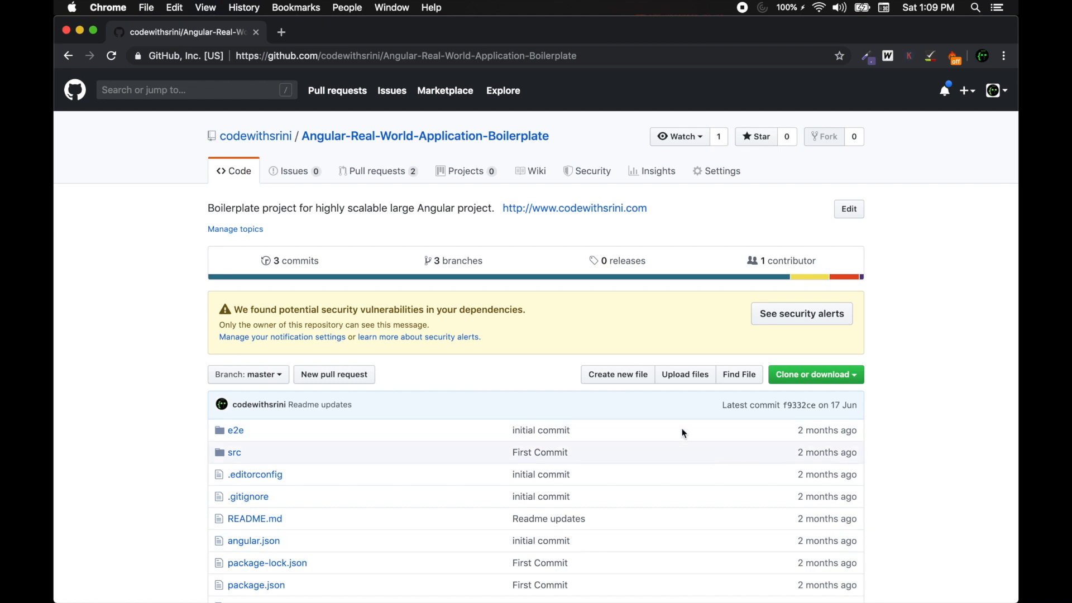
pyautogui.moveTo(396, 120)
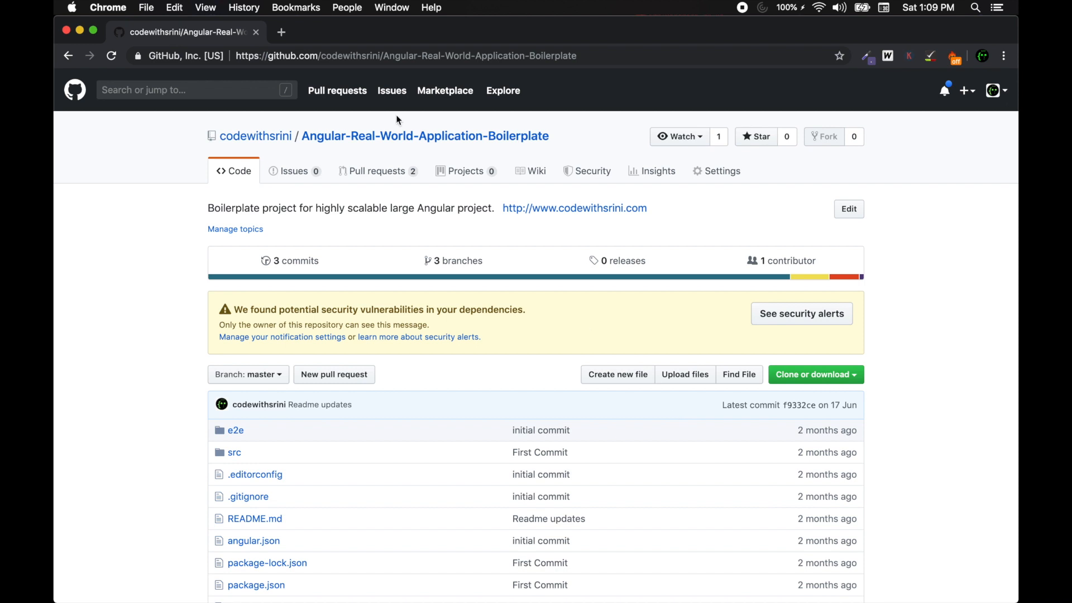
pyautogui.moveTo(203, 276)
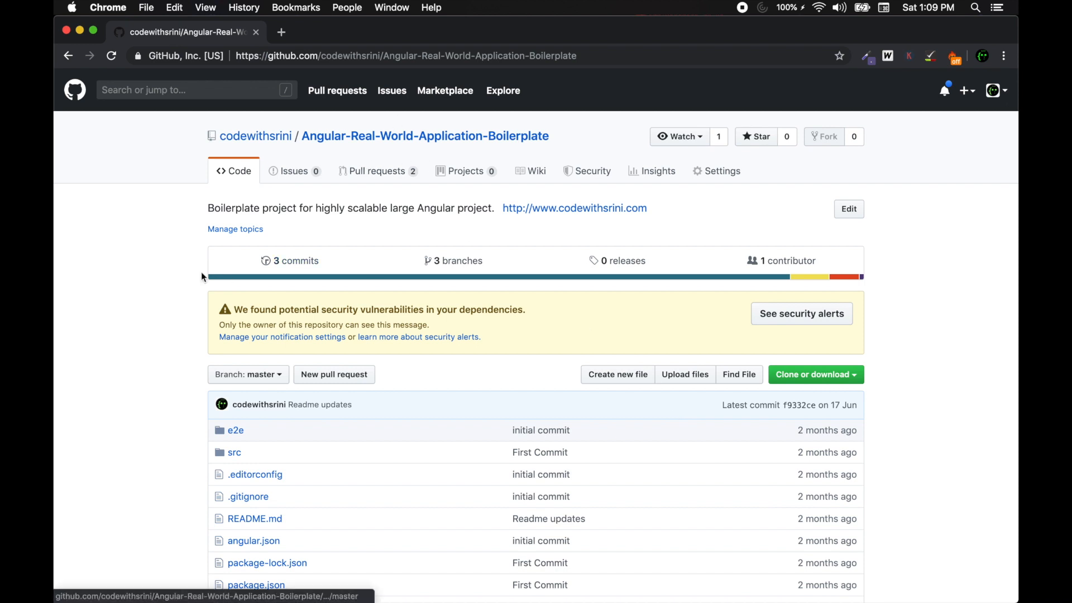
# - Collapse the core services folder and then the app folder in the Explorer
pyautogui.scroll(-3)
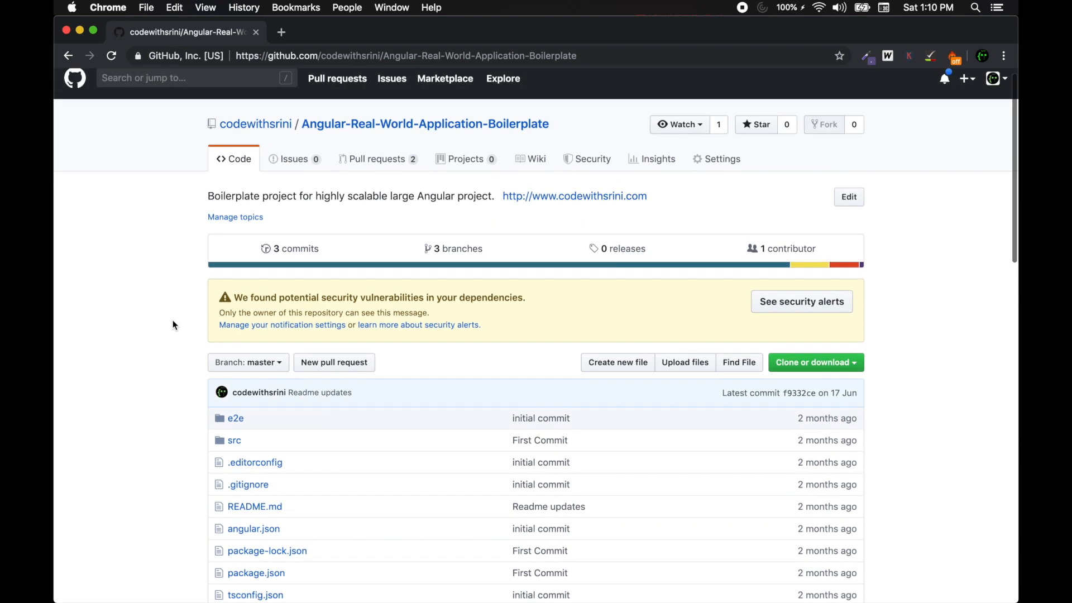
pyautogui.moveTo(625, 210)
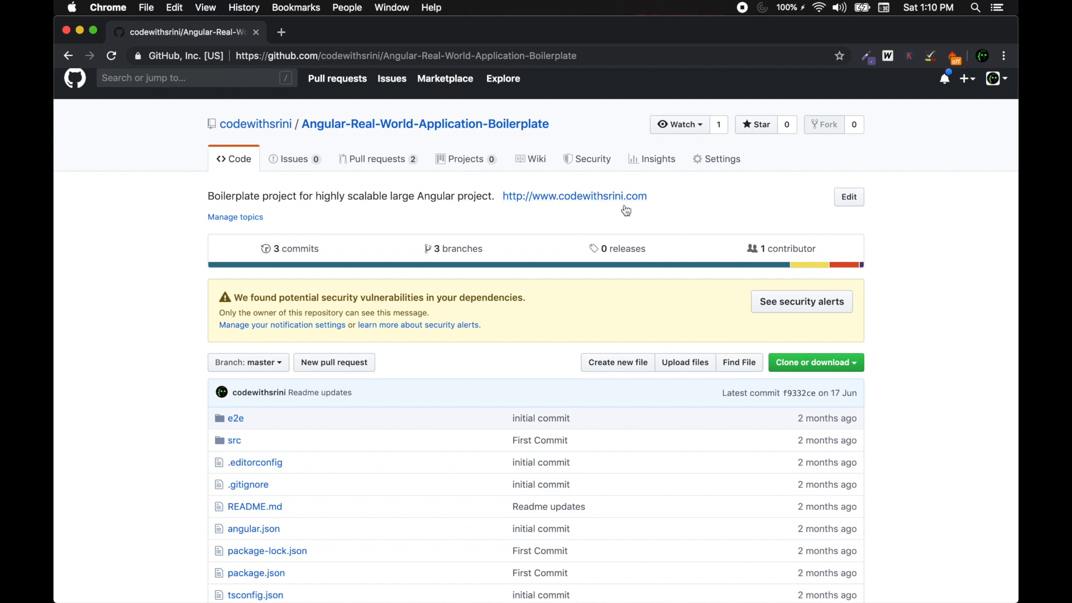
pyautogui.moveTo(708, 228)
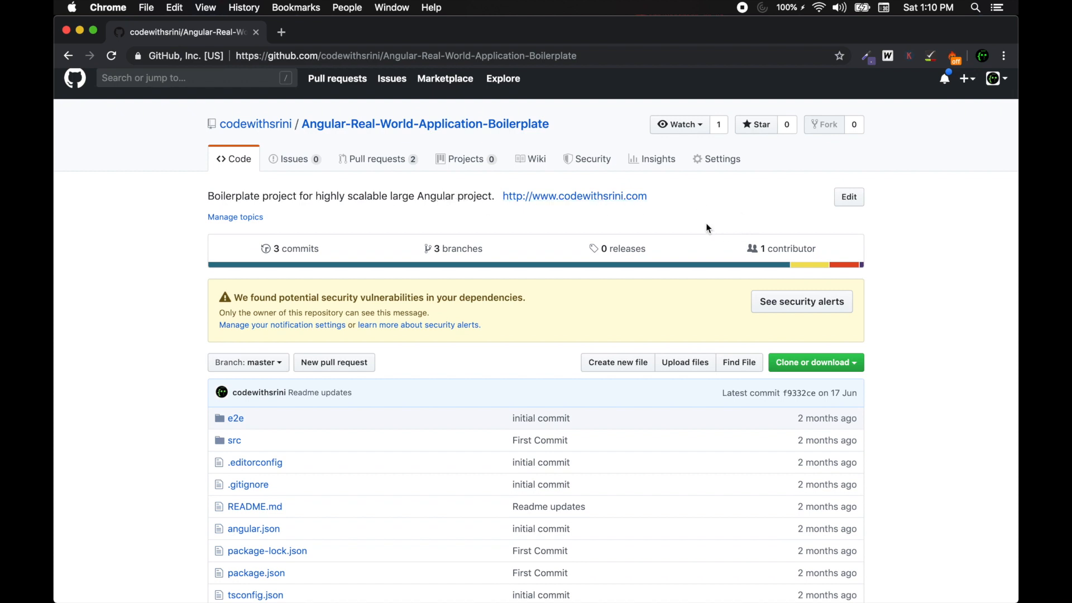
pyautogui.moveTo(440, 271)
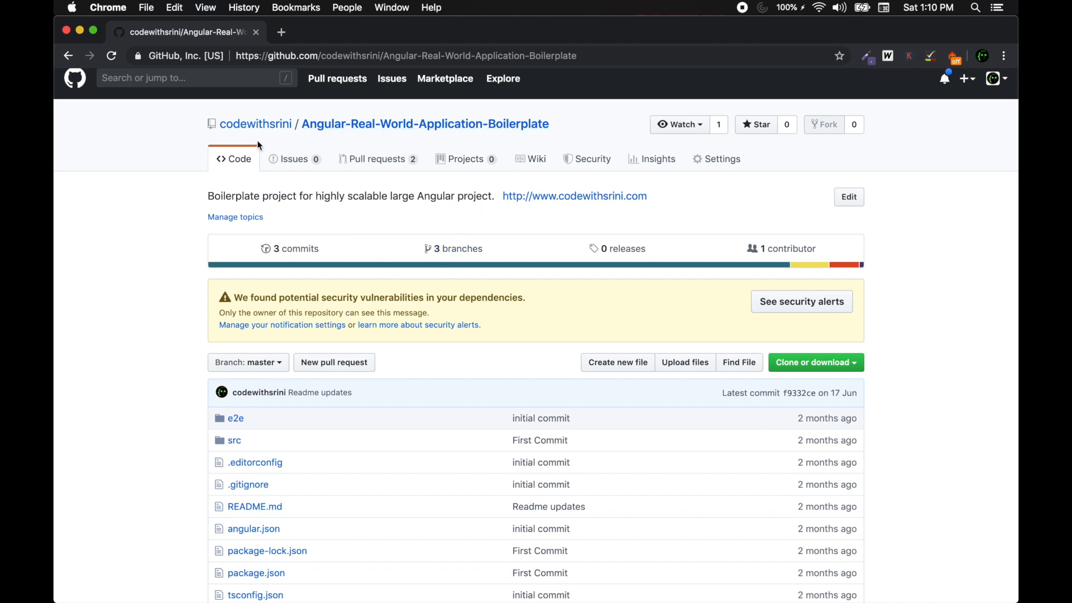
pyautogui.moveTo(398, 199)
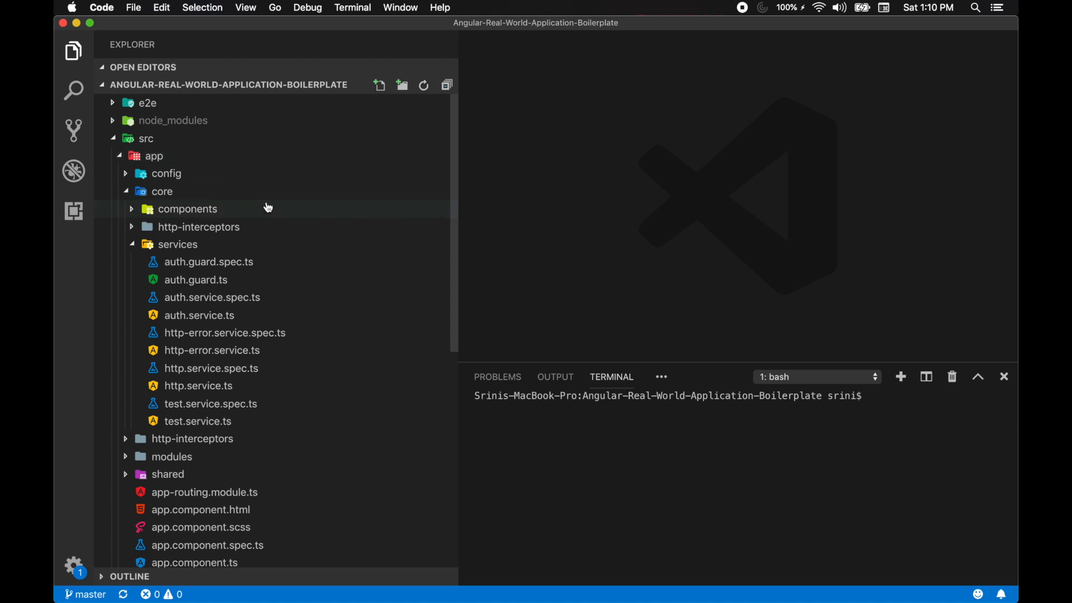
pyautogui.moveTo(268, 208)
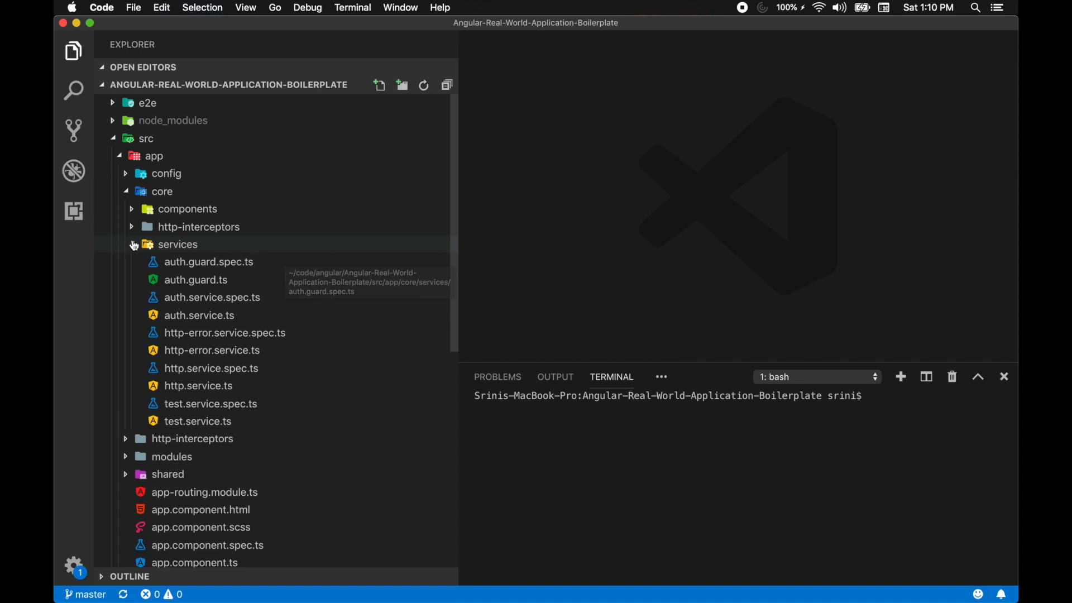
pyautogui.click(177, 243)
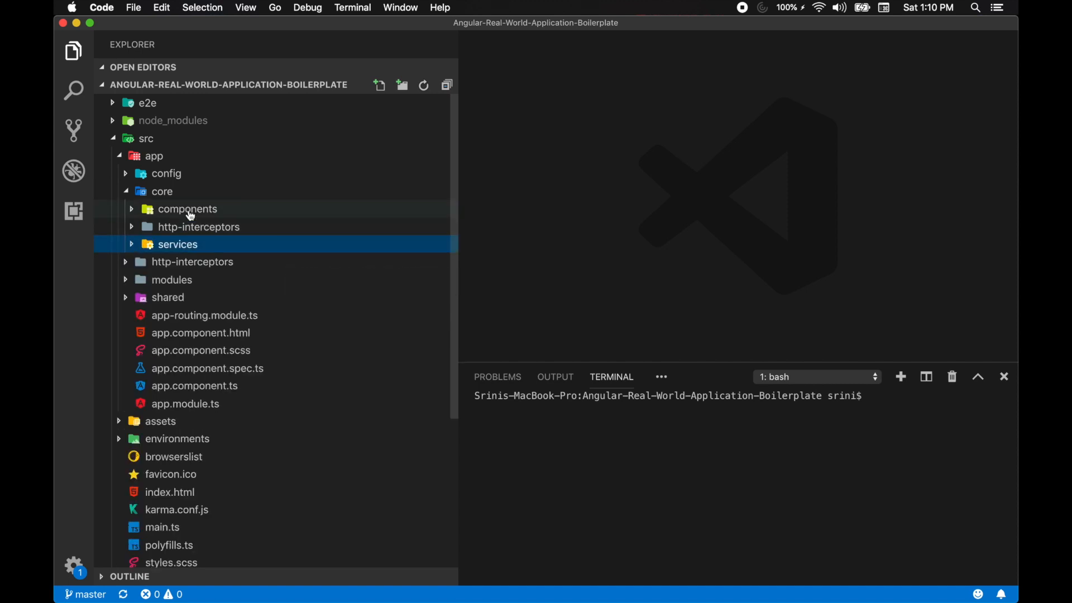
pyautogui.moveTo(190, 212)
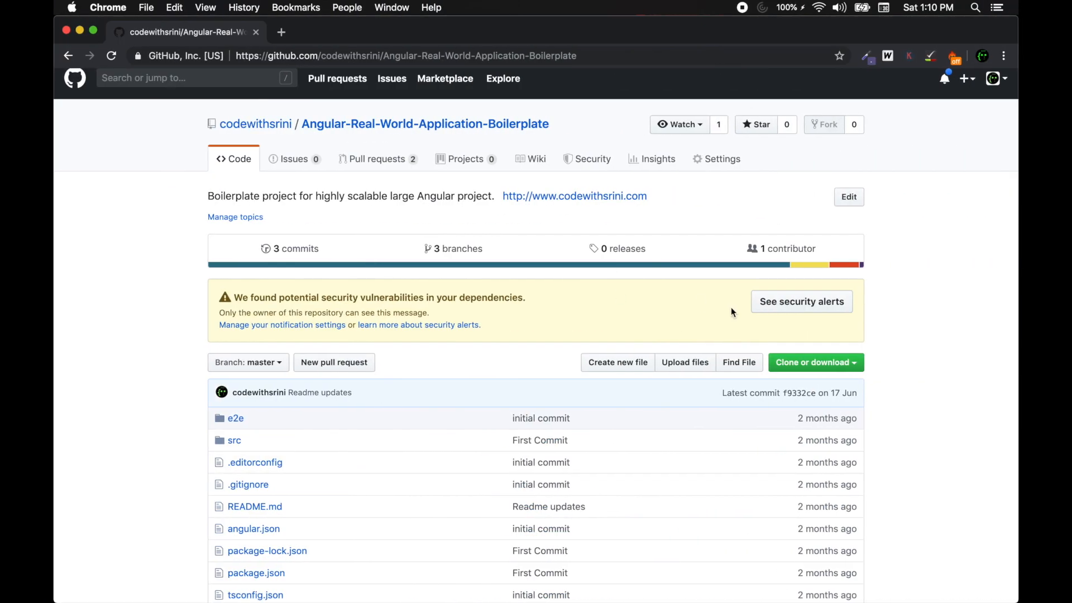
pyautogui.click(815, 362)
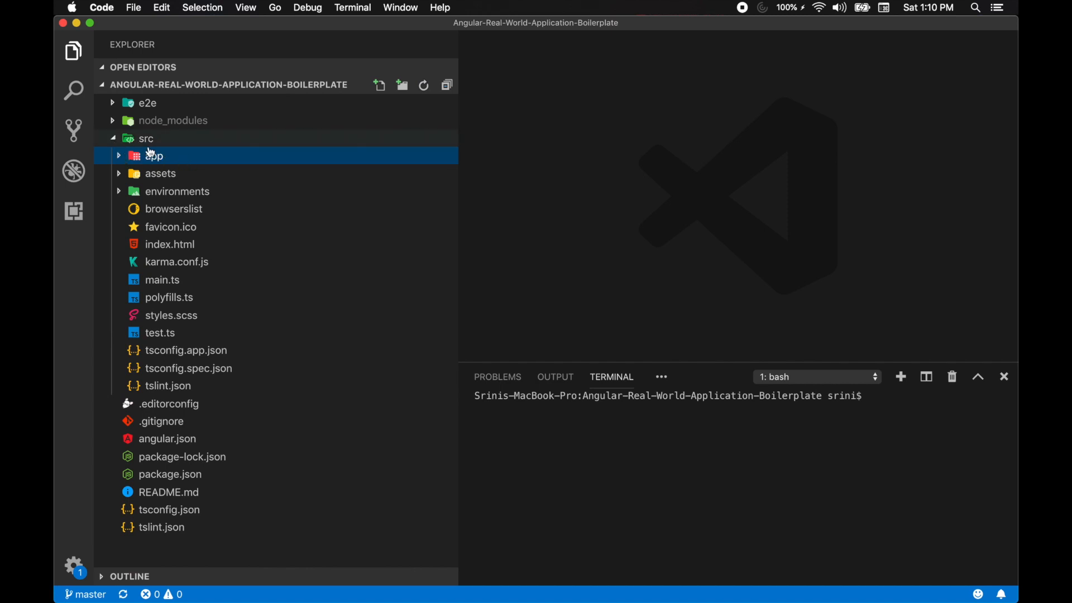
# - Expand the app folder under src to list config, core, modules and shared
pyautogui.click(154, 155)
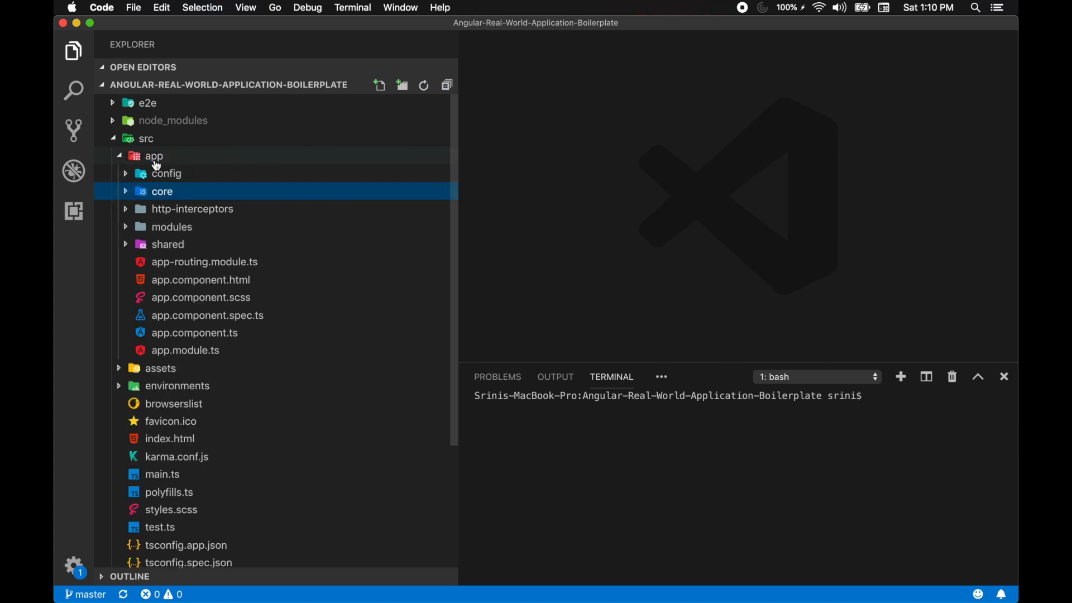
pyautogui.moveTo(161, 167)
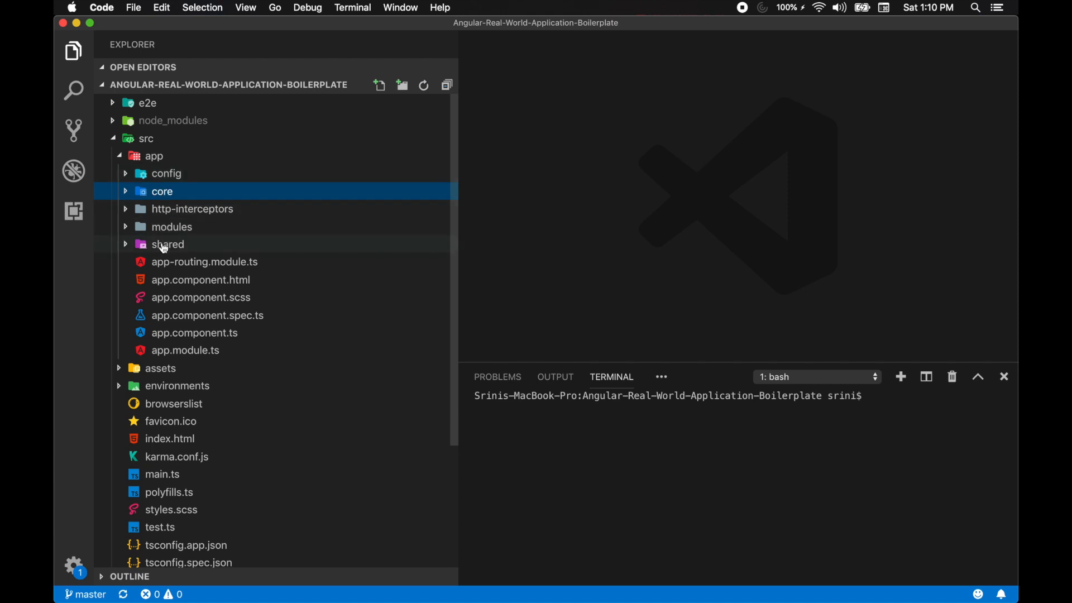
pyautogui.moveTo(170, 240)
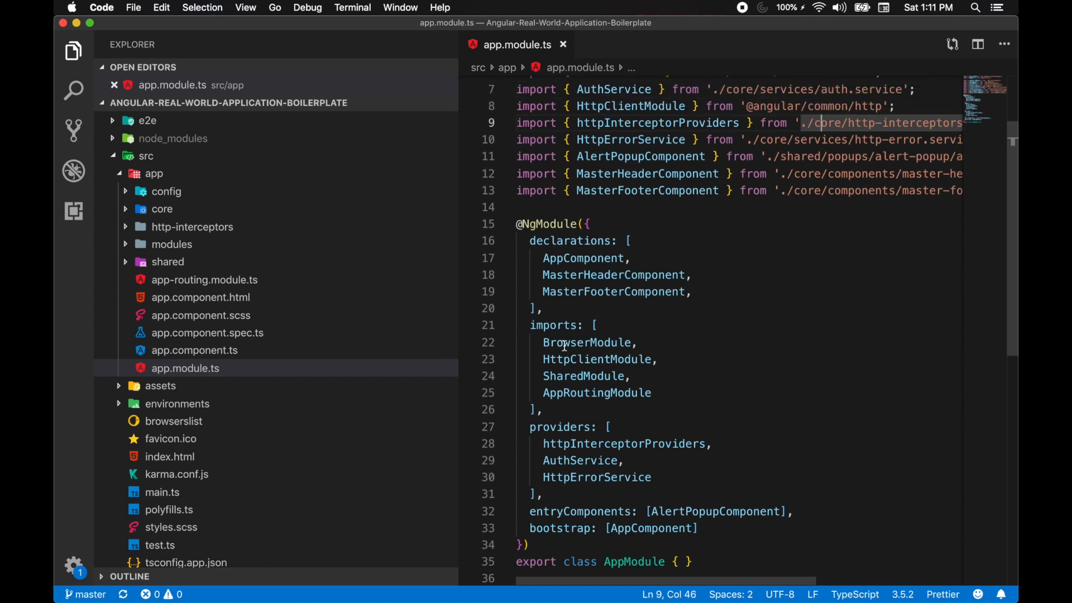
pyautogui.moveTo(651, 386)
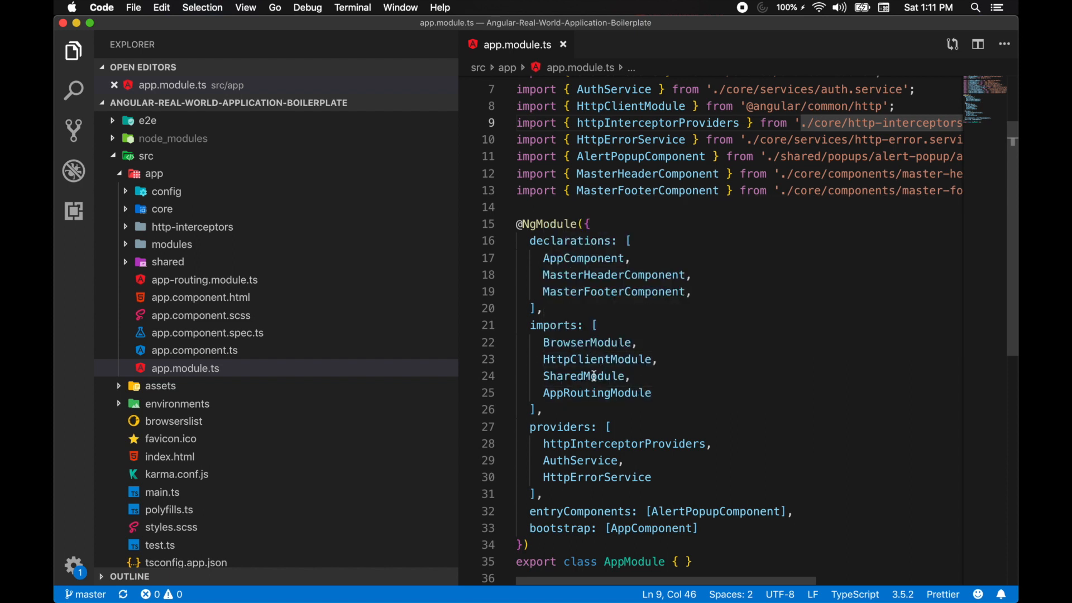
# - Highlight the AppRoutingModule entry in app.module.ts's imports array
pyautogui.doubleClick(585, 376)
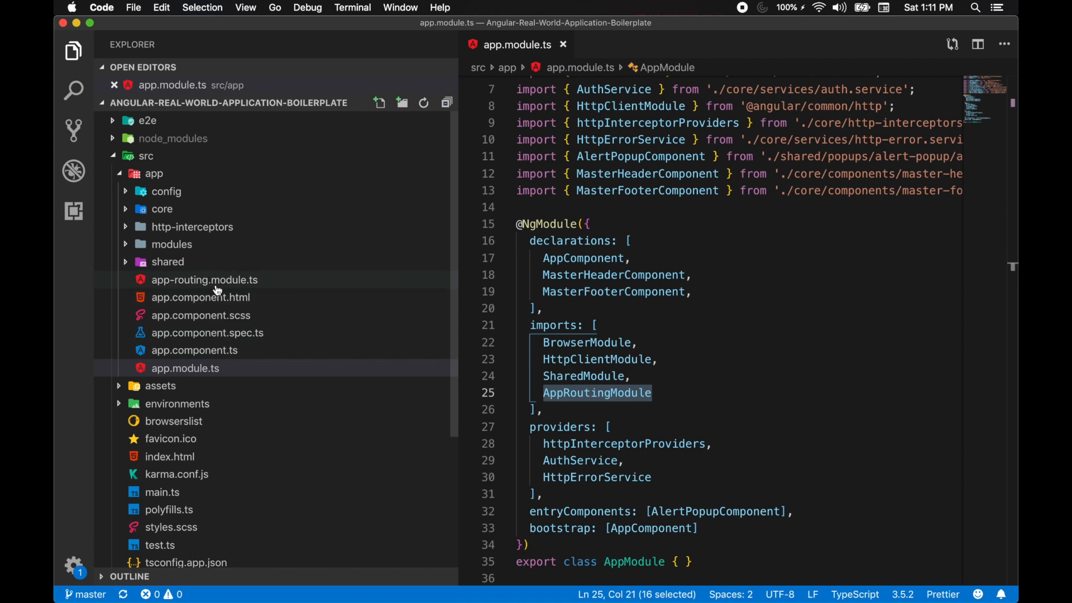
# - Open app-routing.module.ts and highlight the 'login' and 'dashboard' route paths
pyautogui.click(204, 280)
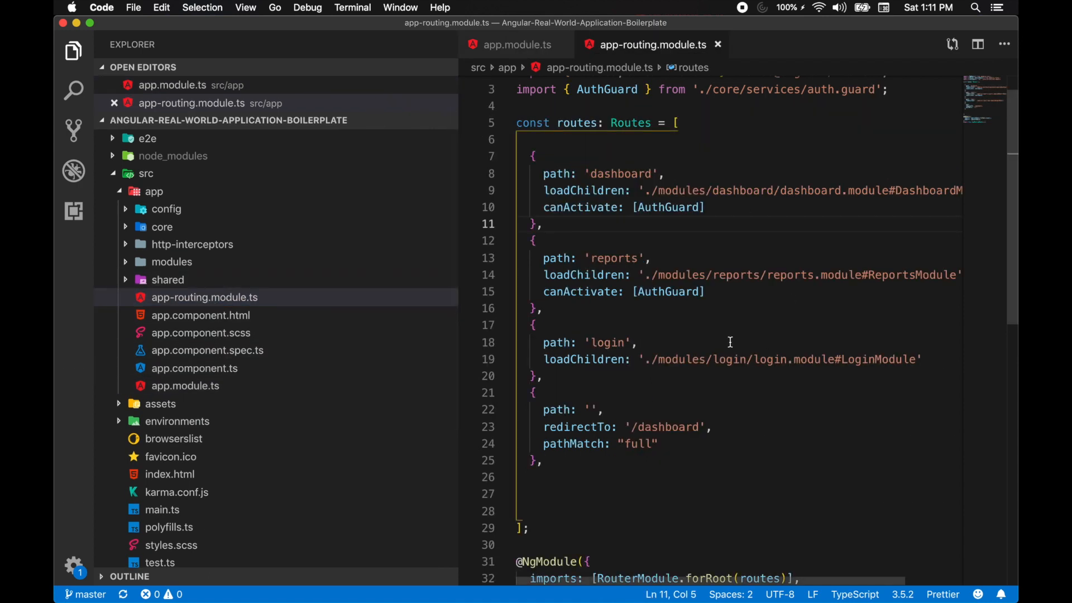
pyautogui.moveTo(656, 208)
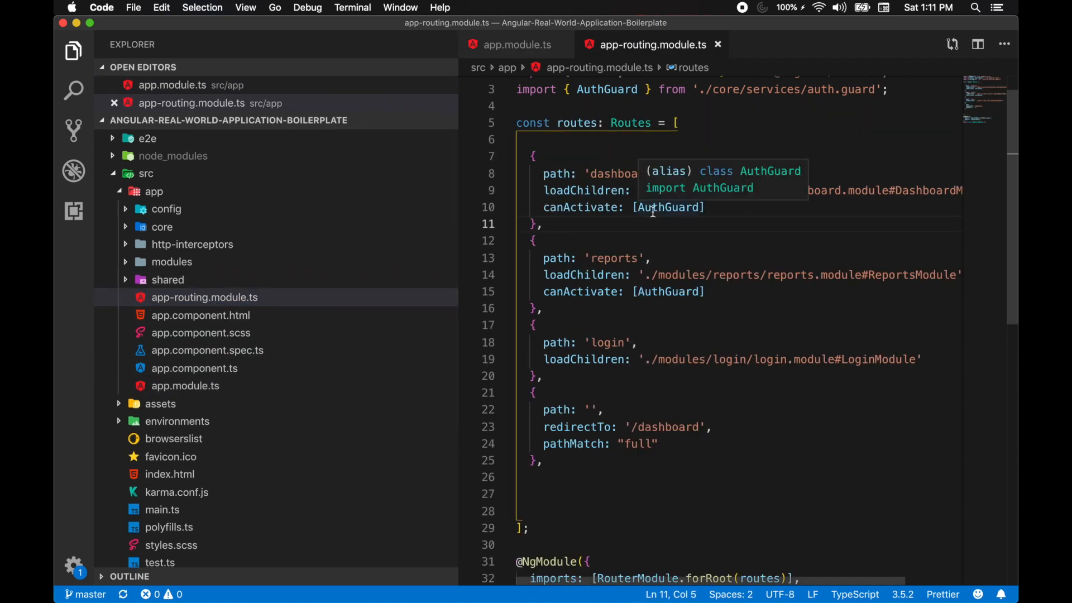
pyautogui.moveTo(647, 223)
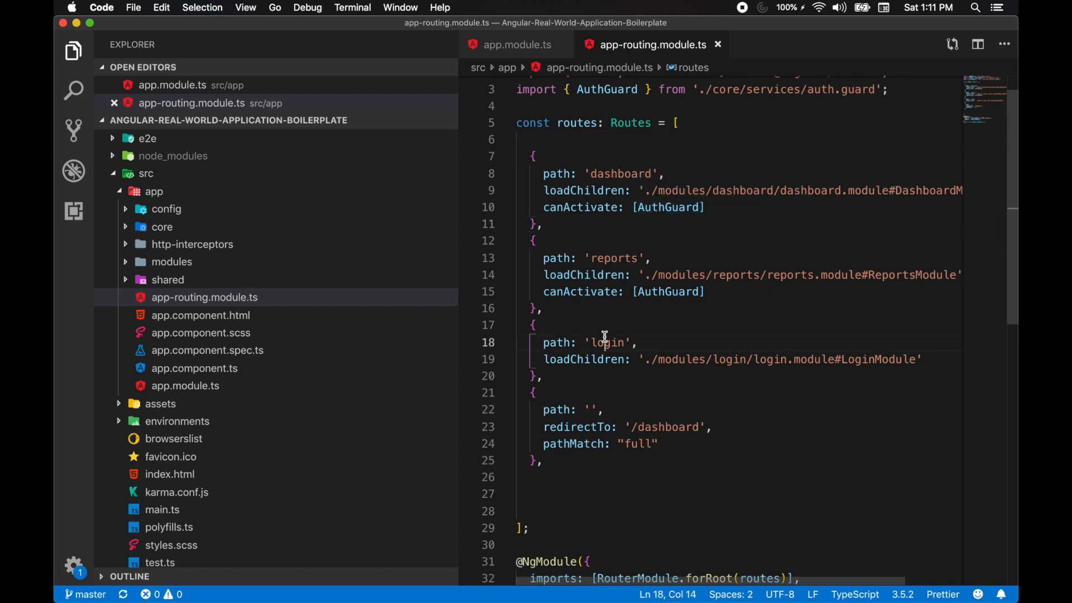
pyautogui.doubleClick(607, 343)
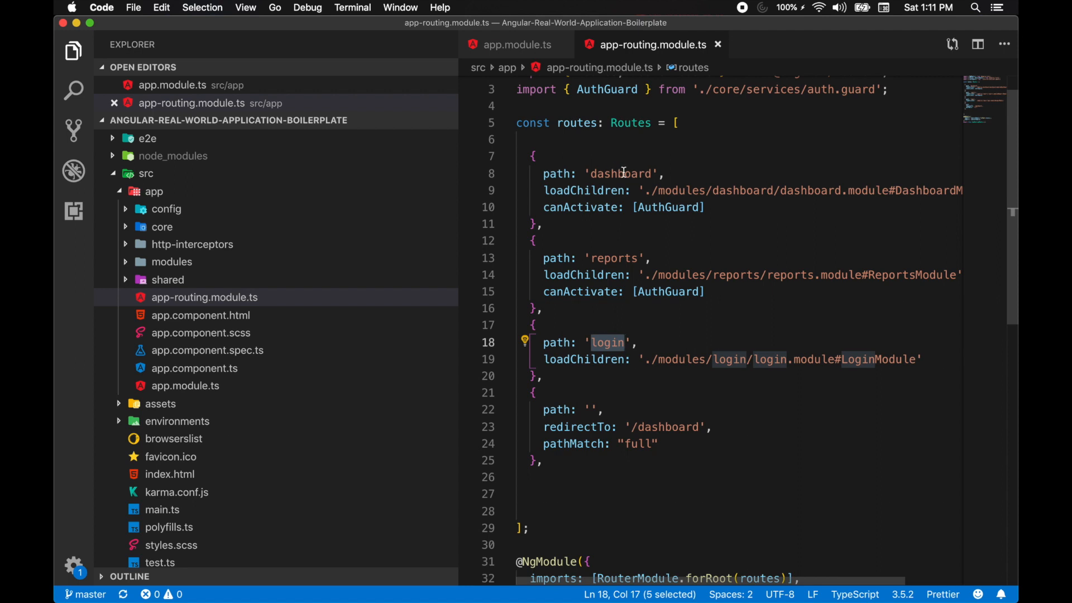
pyautogui.doubleClick(620, 173)
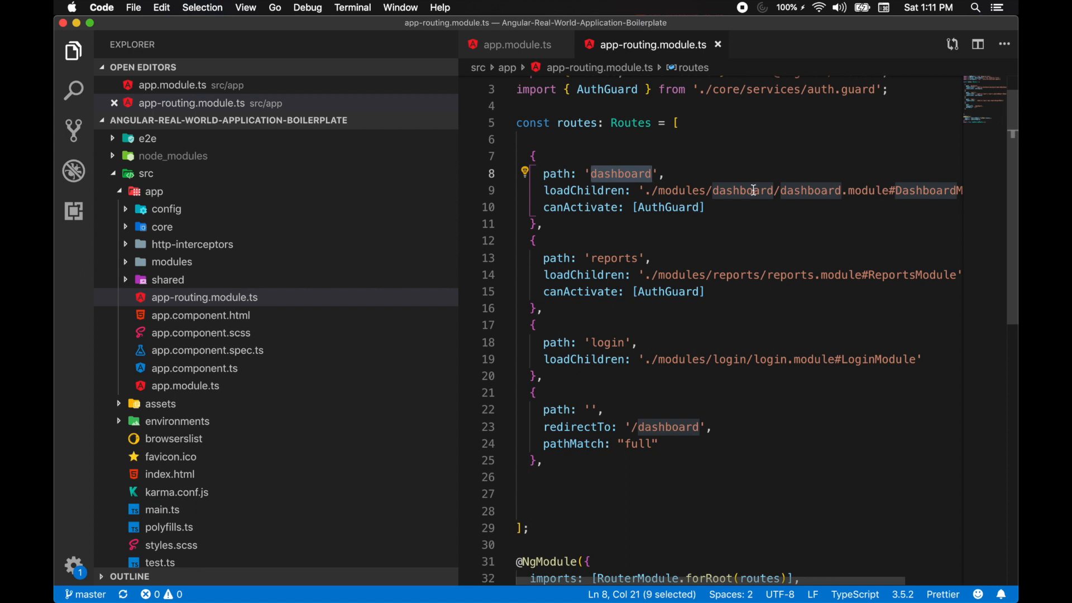
pyautogui.moveTo(735, 195)
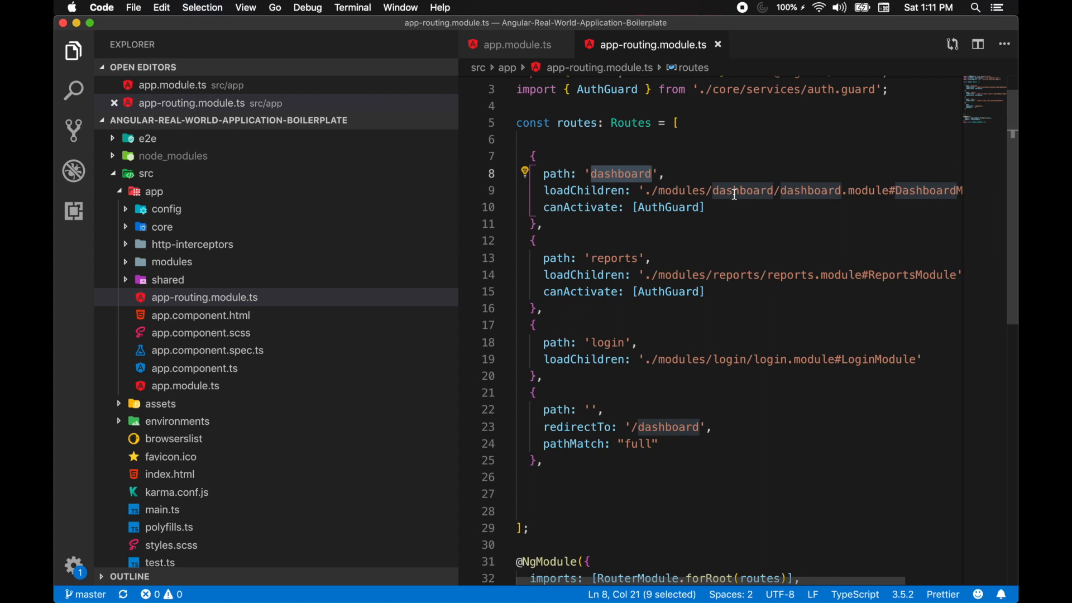
pyautogui.moveTo(788, 201)
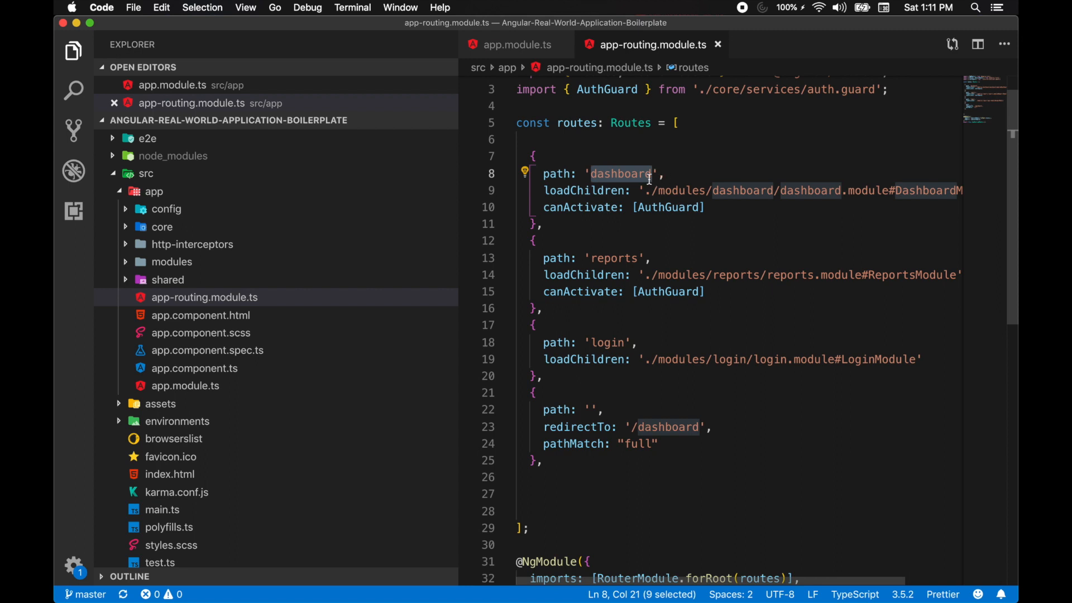
pyautogui.moveTo(348, 192)
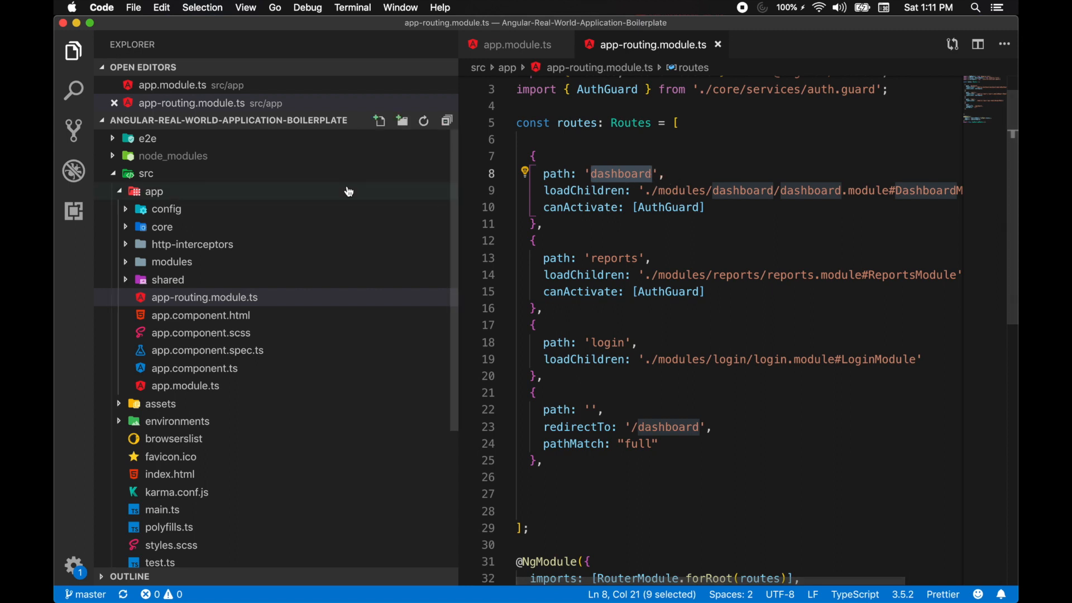
# - Expand core and its components folder to show master-header and master-footer
pyautogui.click(161, 227)
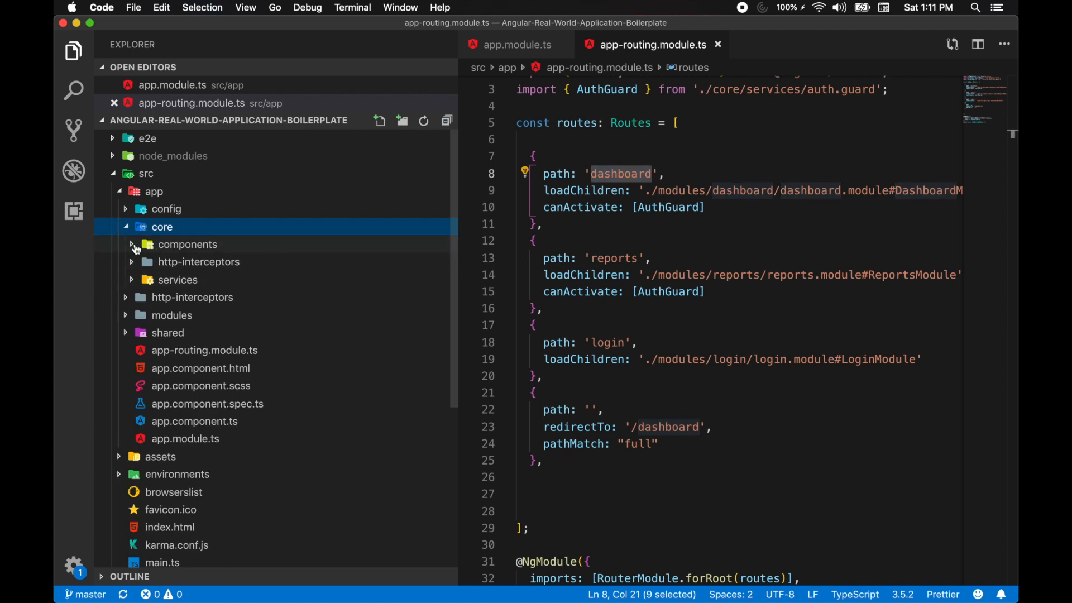
pyautogui.click(188, 244)
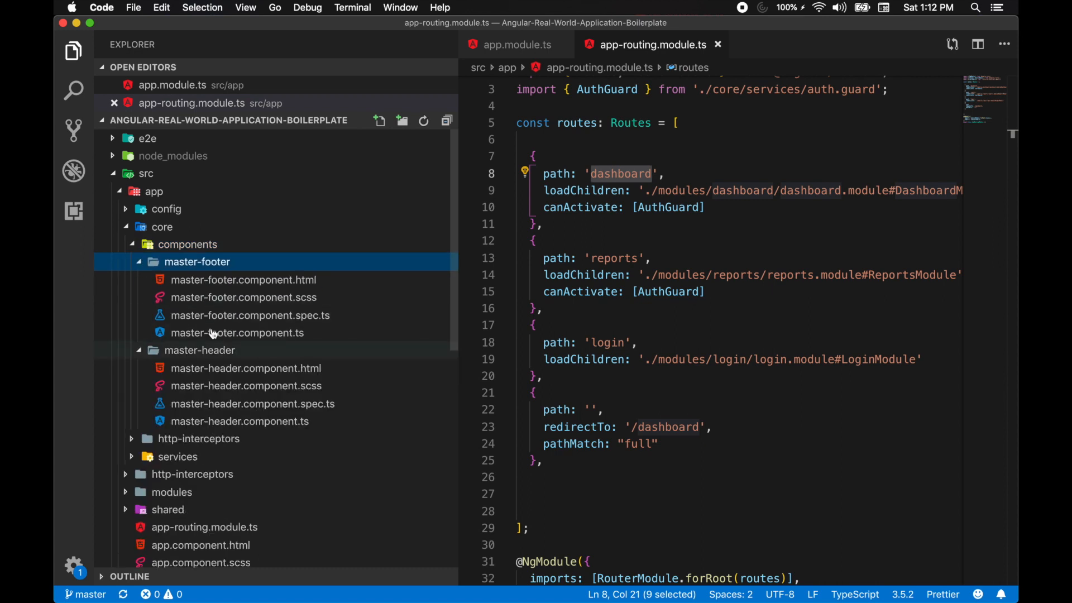
pyautogui.moveTo(262, 304)
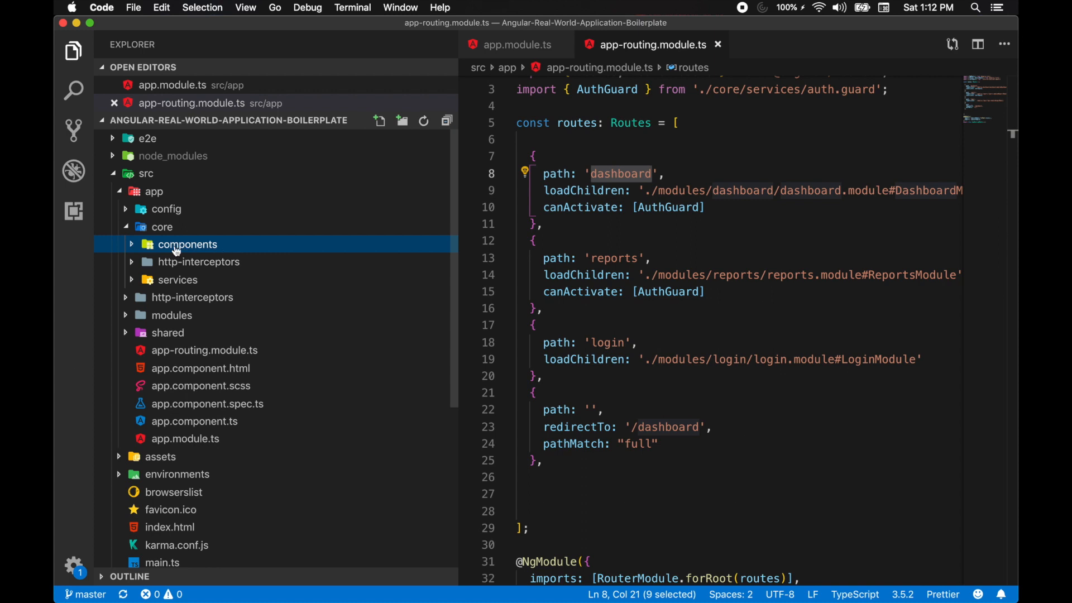
pyautogui.moveTo(176, 247)
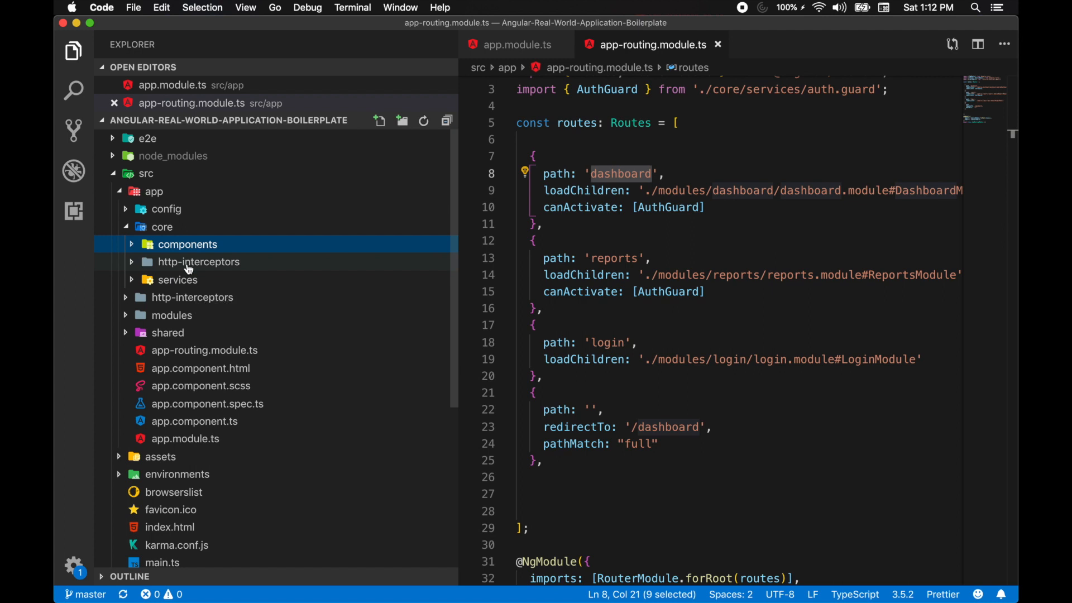
# - Toggle core's http-interceptors folder while viewing its index.ts interceptor providers
pyautogui.click(199, 261)
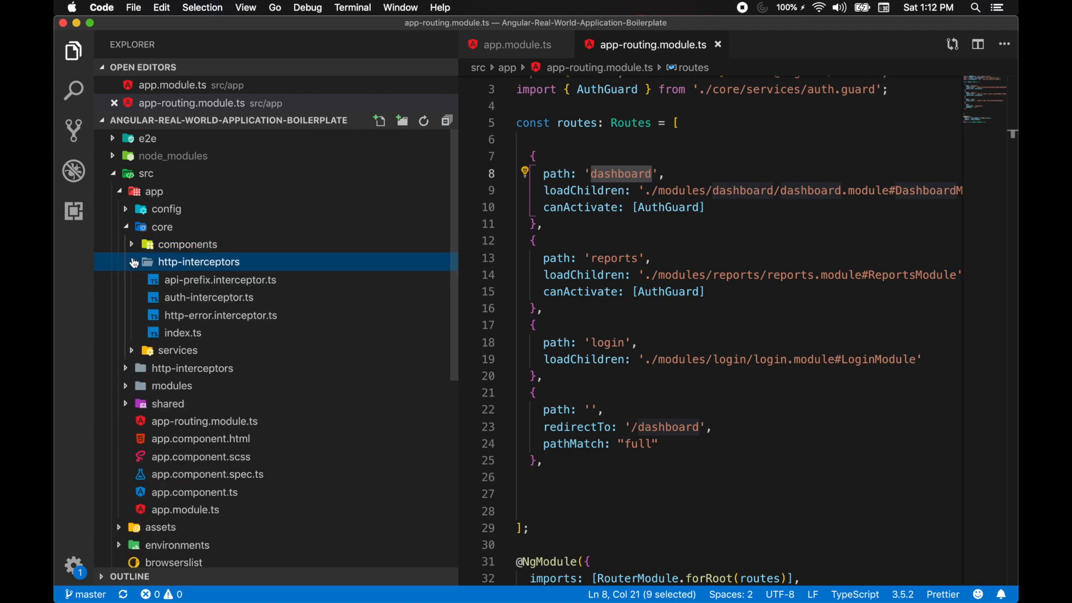
pyautogui.moveTo(206, 315)
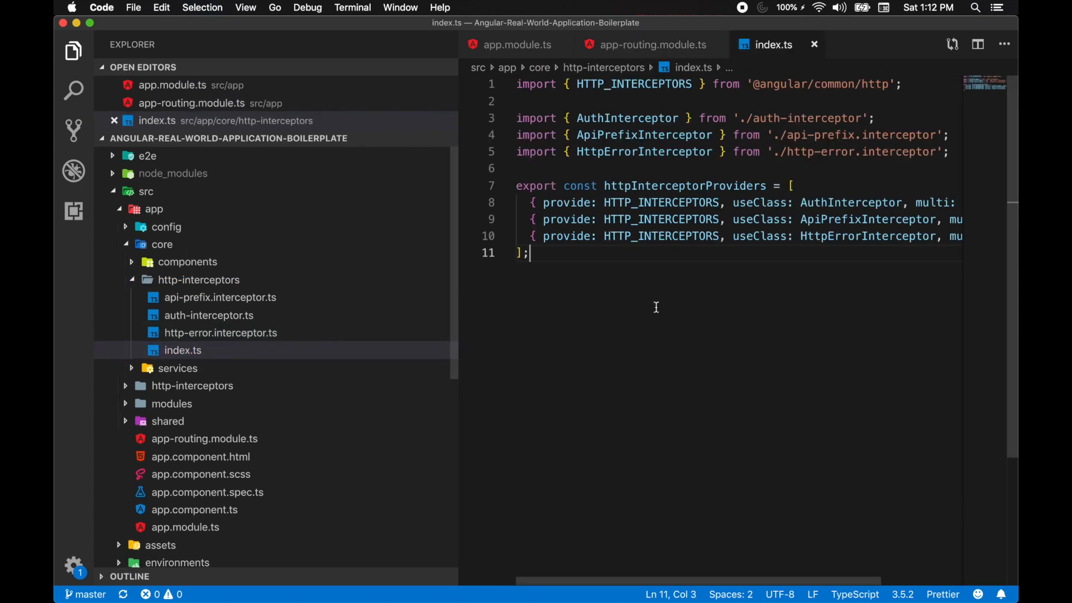
pyautogui.hscroll(3)
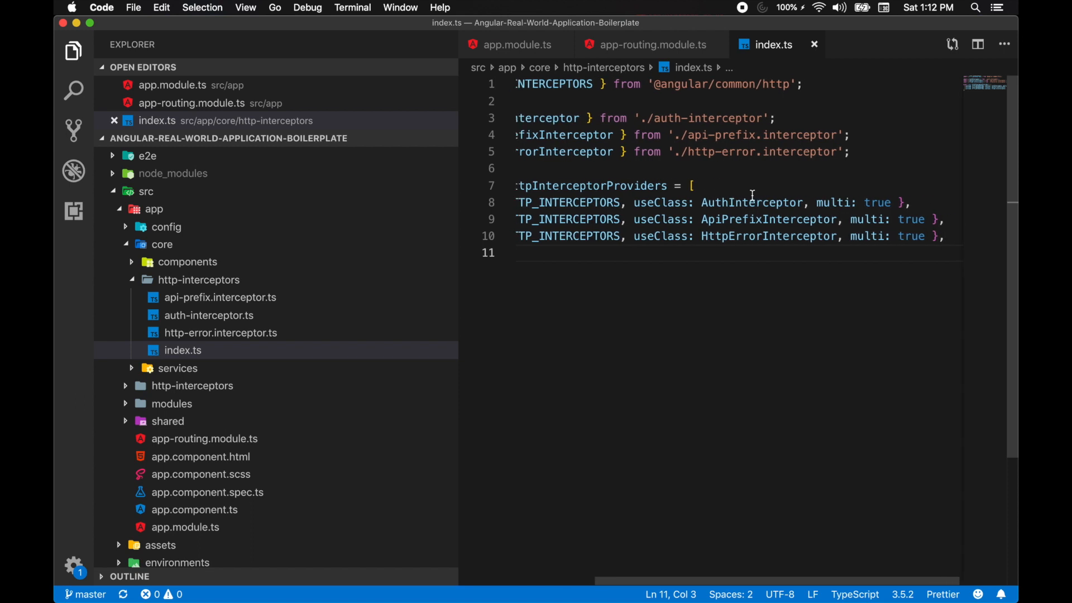
pyautogui.hscroll(-3)
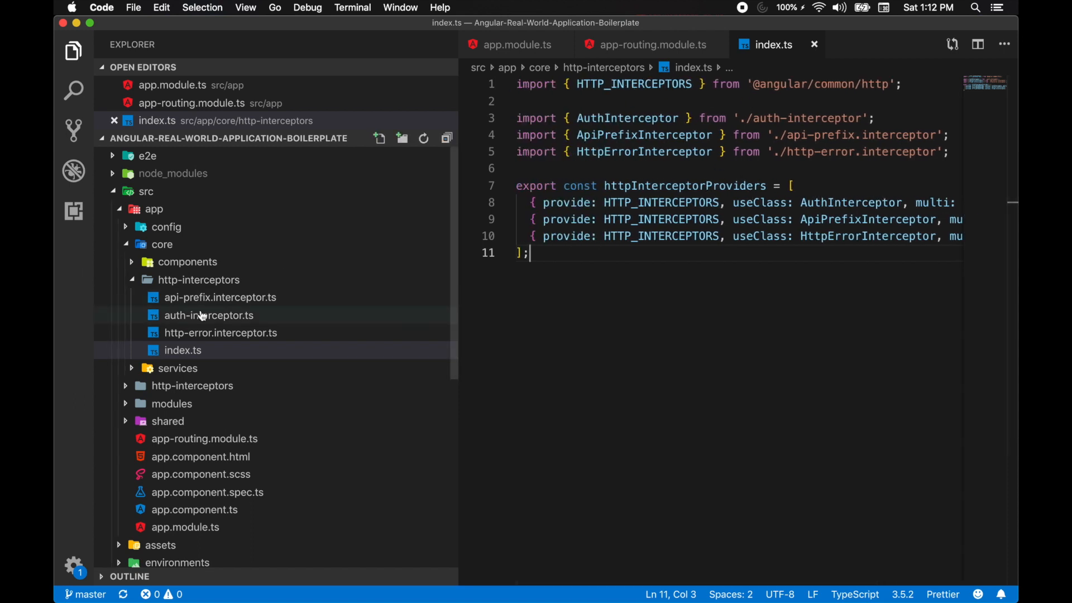
pyautogui.moveTo(185, 286)
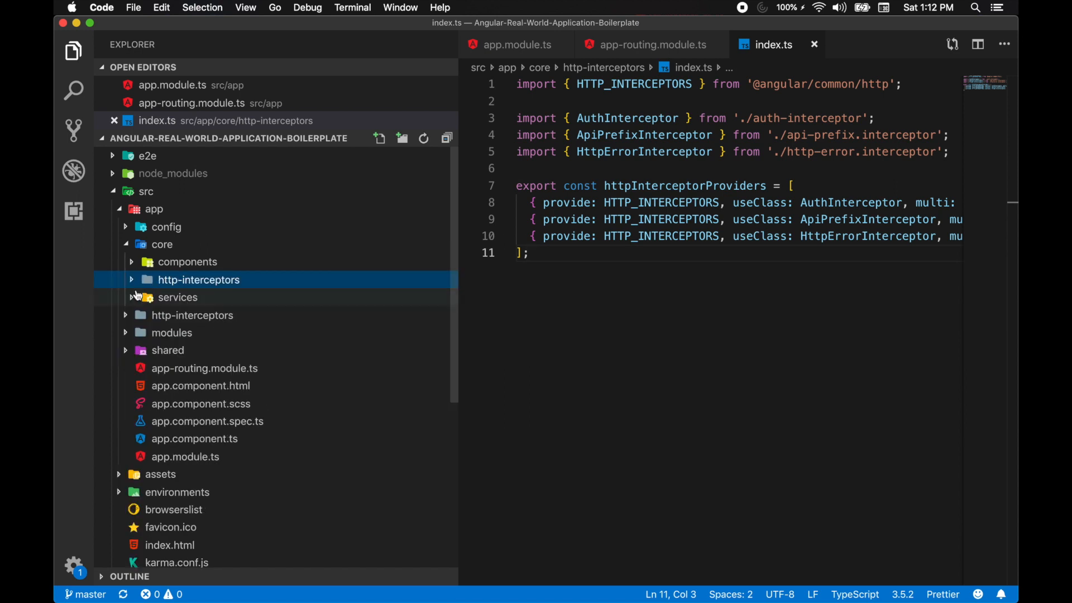
pyautogui.click(178, 297)
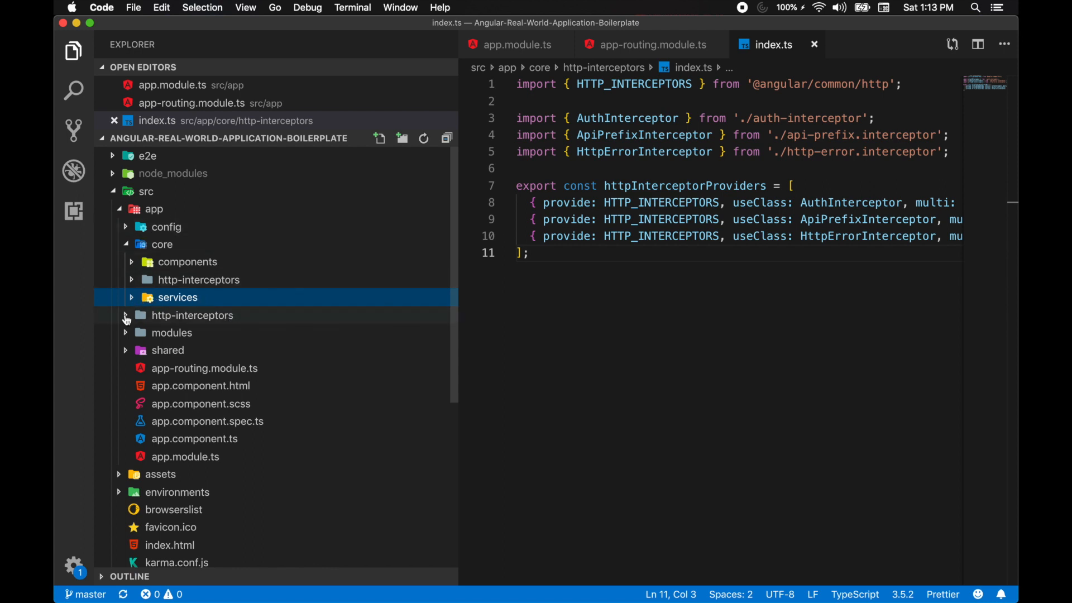
# - Expand modules to show dashboard, login, reports and services, and point out dashboard
pyautogui.click(192, 315)
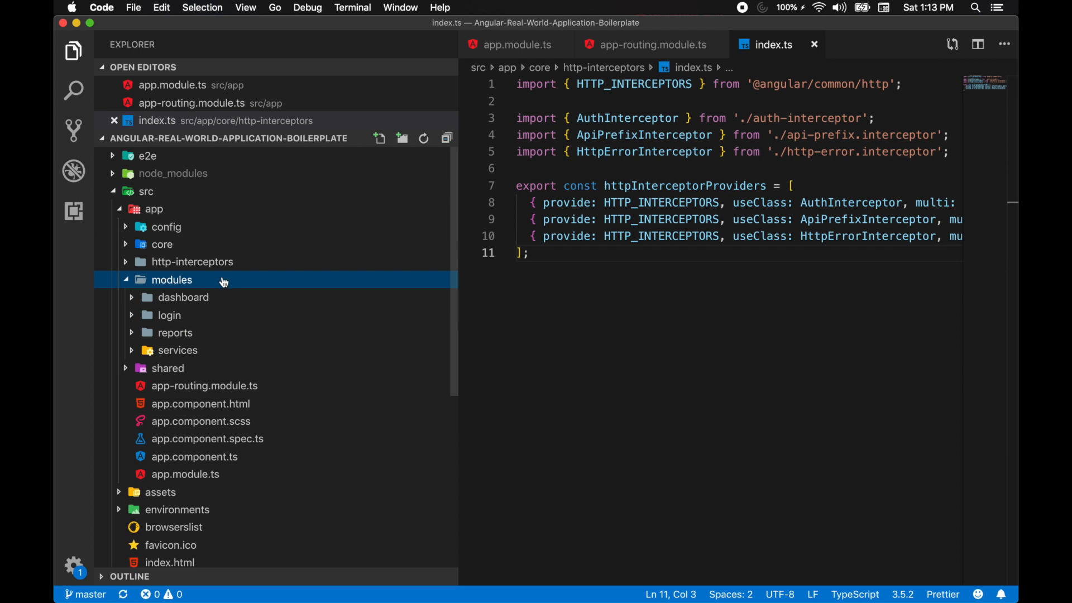
pyautogui.moveTo(173, 315)
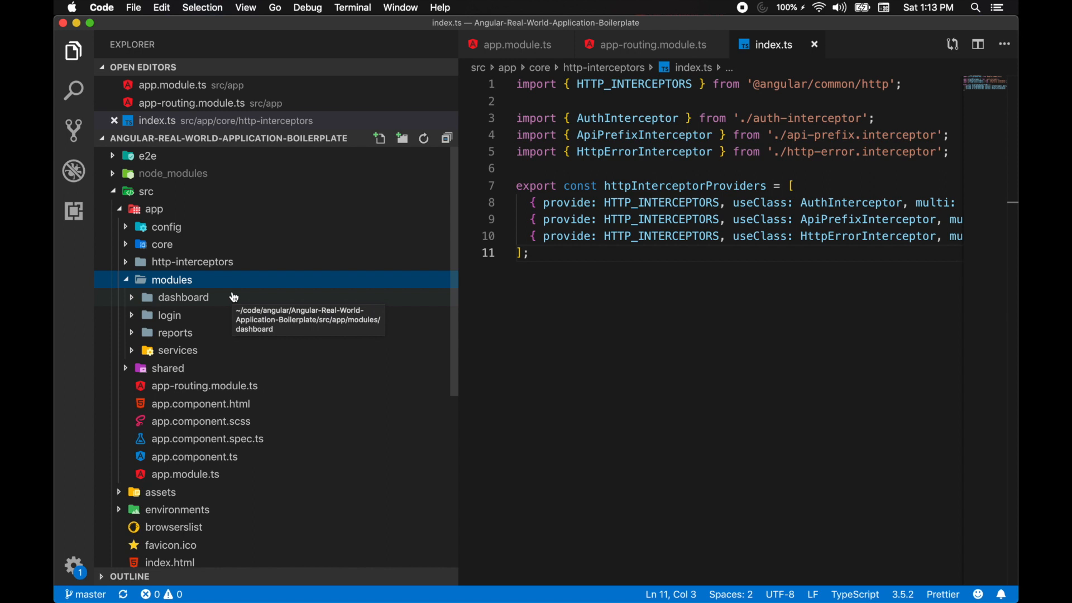
pyautogui.moveTo(224, 292)
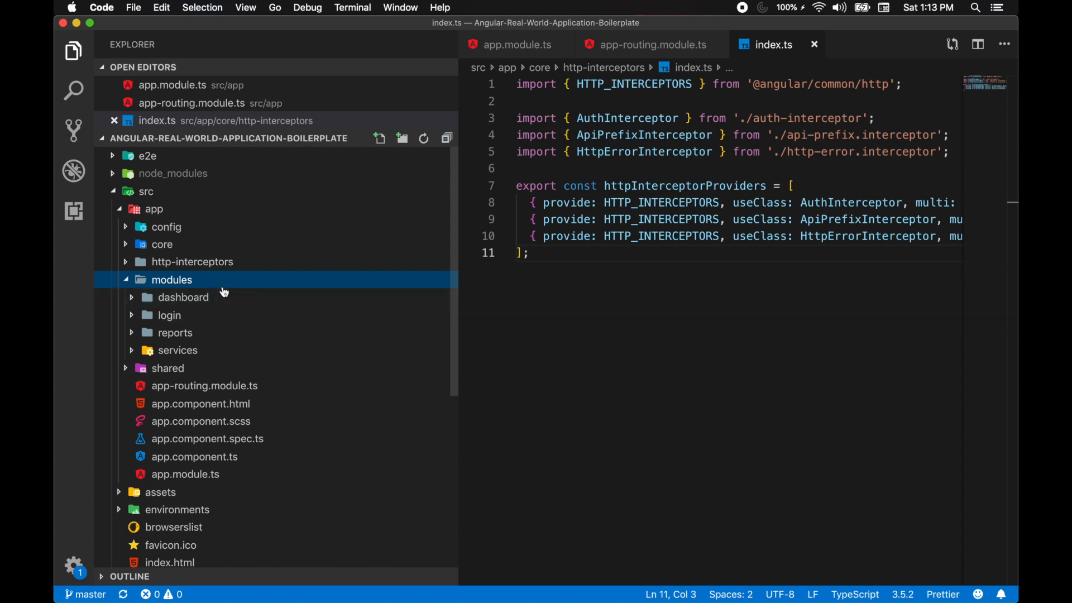
pyautogui.moveTo(210, 290)
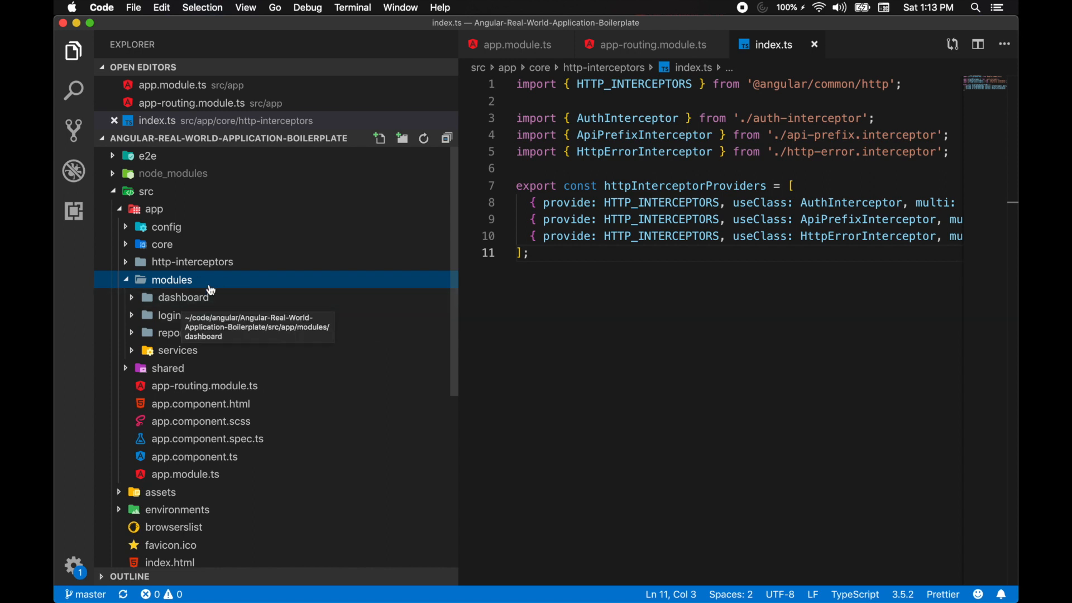
pyautogui.click(183, 297)
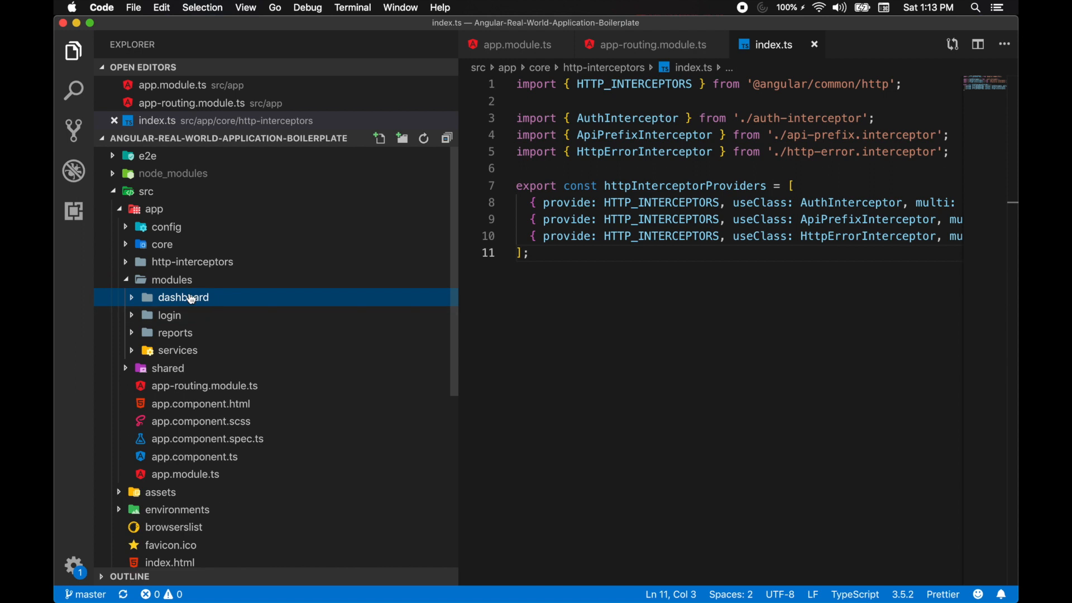
pyautogui.moveTo(165, 335)
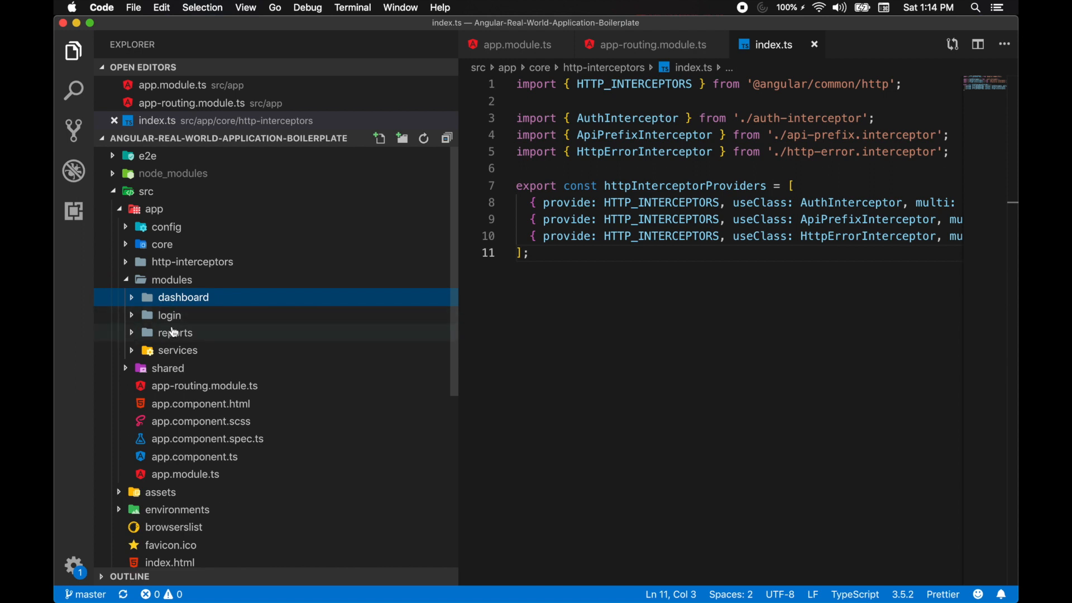
pyautogui.moveTo(190, 316)
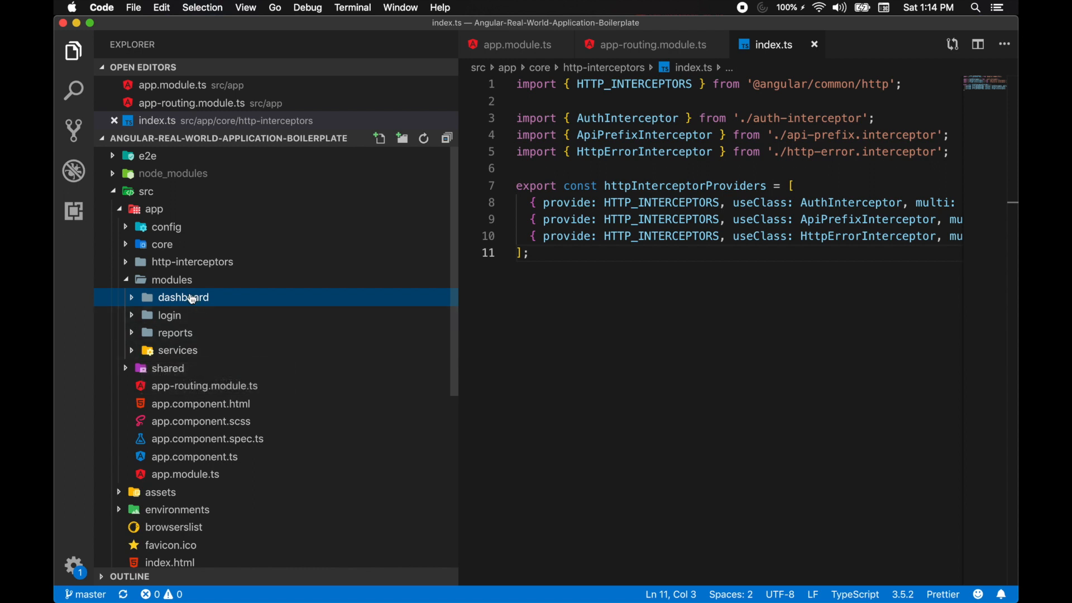
# - Expand shared, then its models folder with UserInfo.ts and the directives folder
pyautogui.click(167, 368)
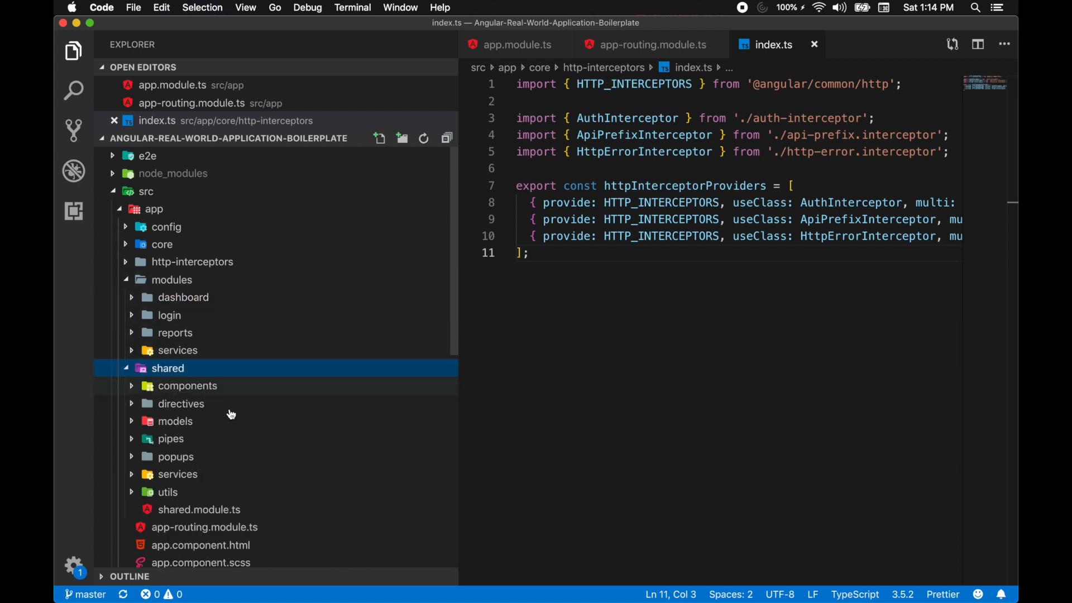
pyautogui.scroll(-3)
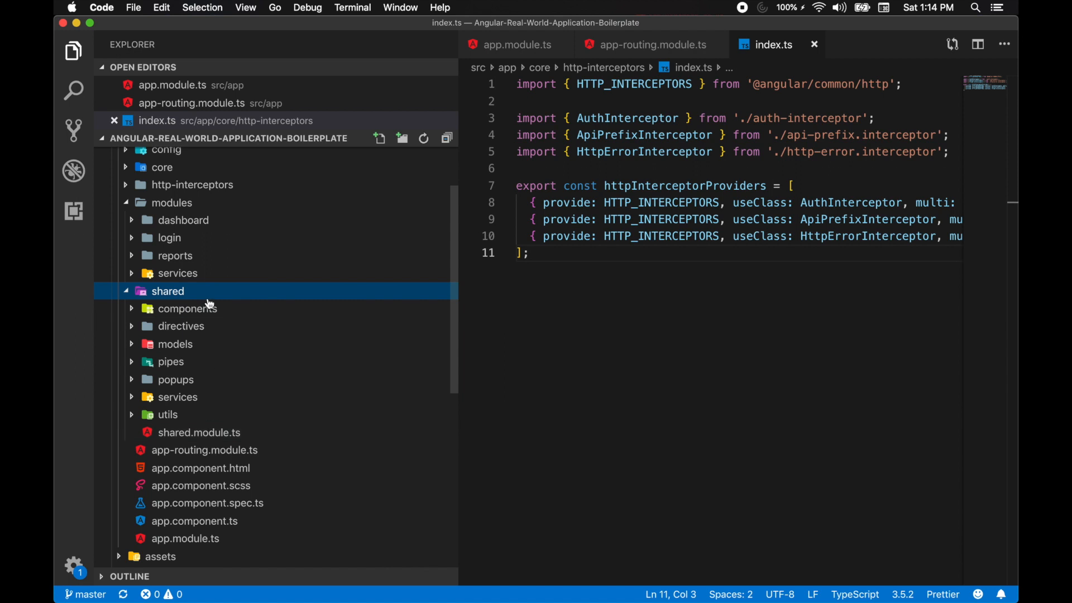
pyautogui.moveTo(173, 293)
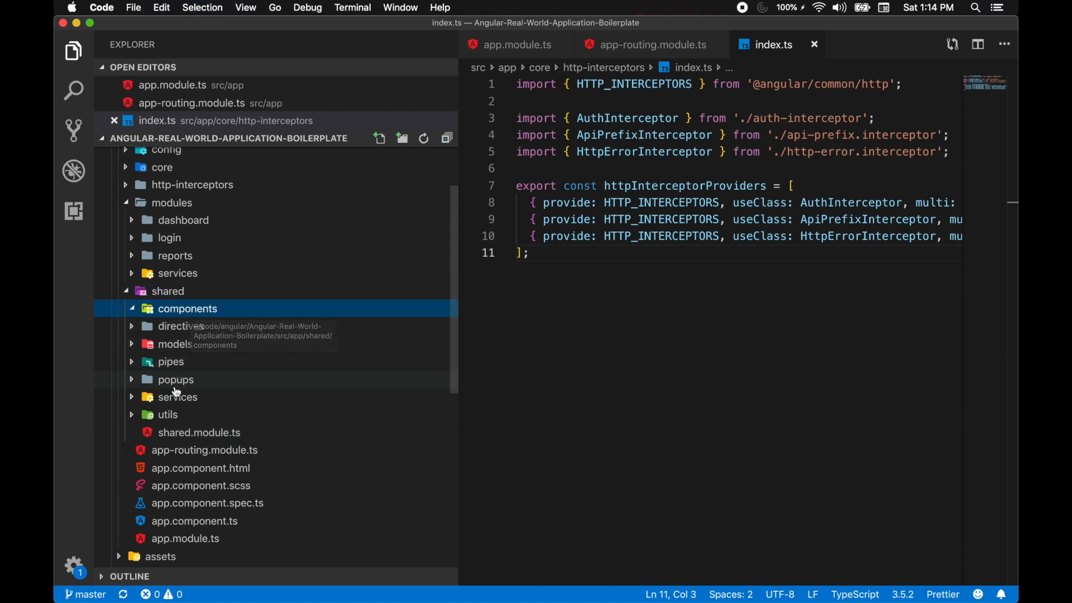
pyautogui.moveTo(185, 353)
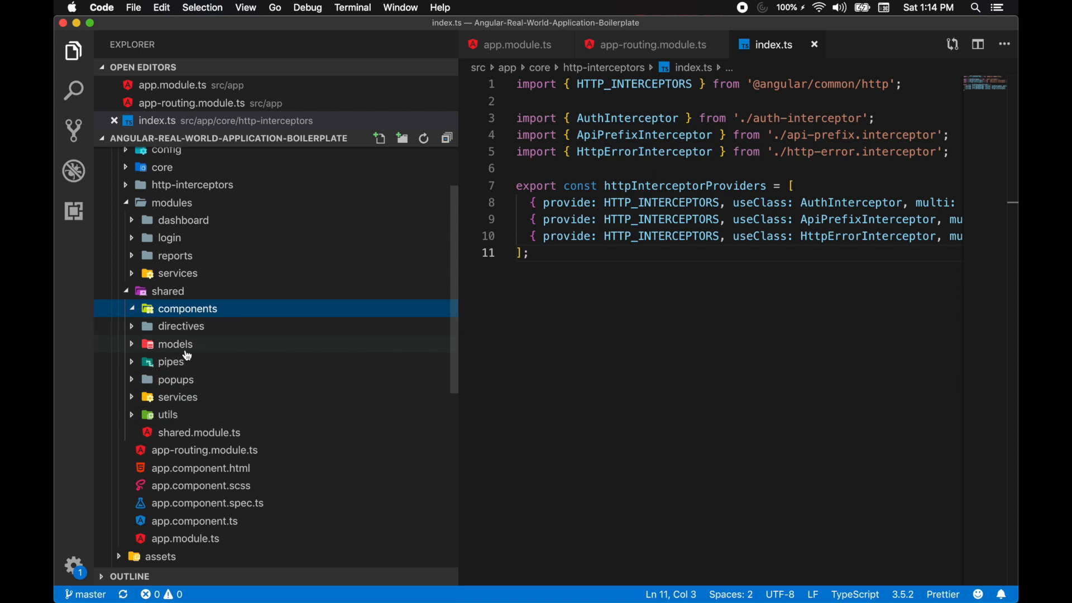
pyautogui.moveTo(187, 355)
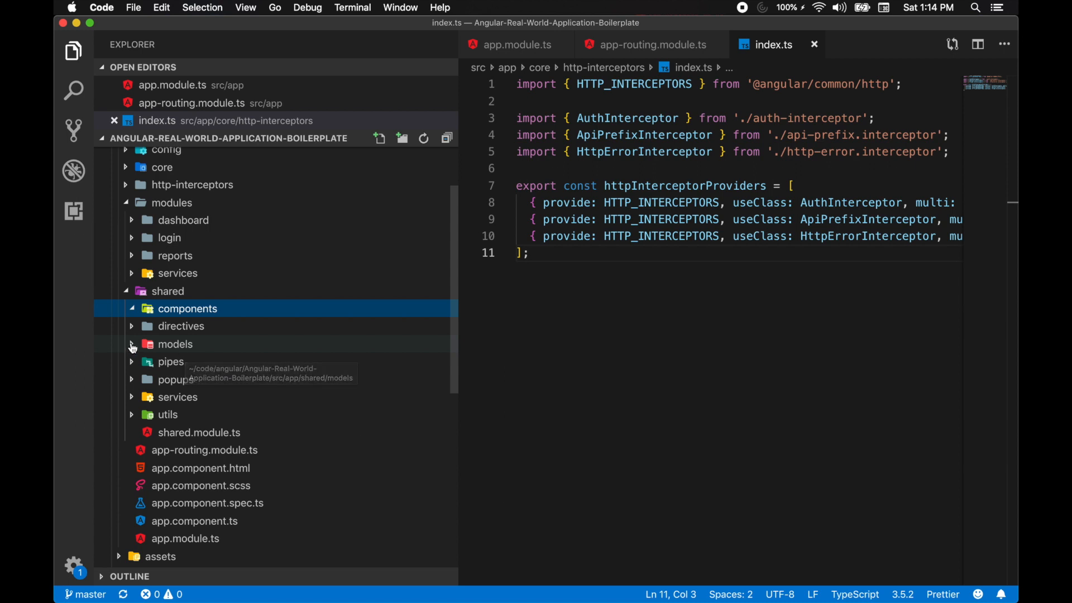
pyautogui.click(175, 343)
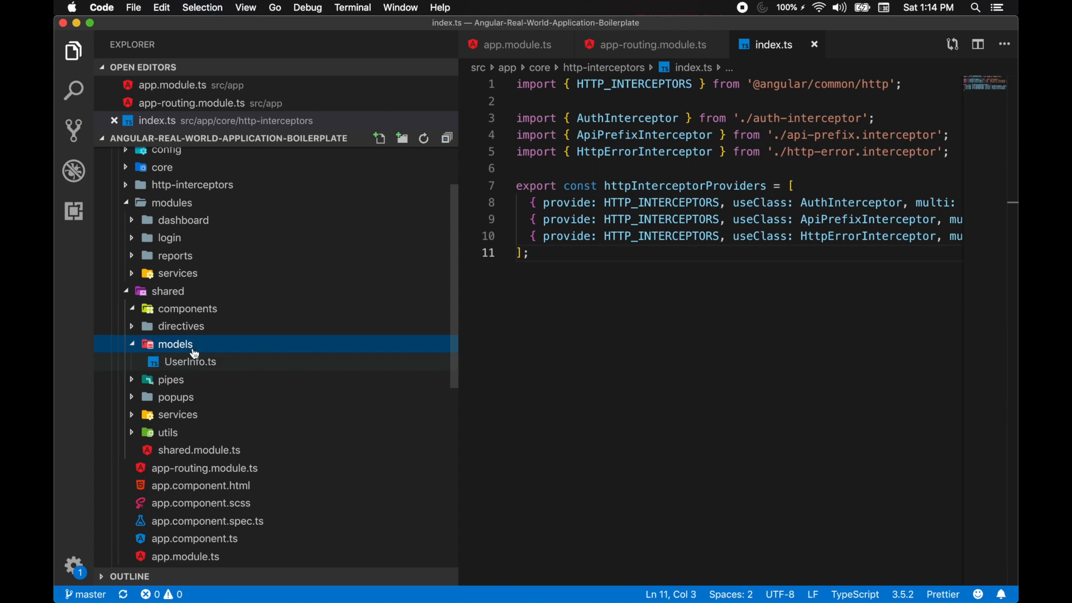
pyautogui.moveTo(194, 368)
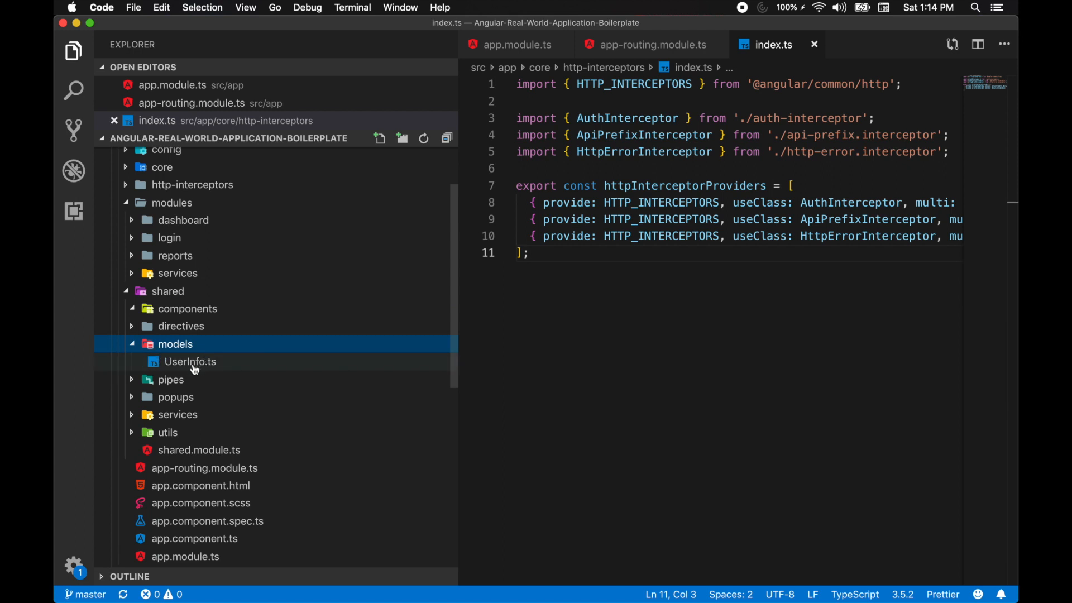
pyautogui.moveTo(201, 316)
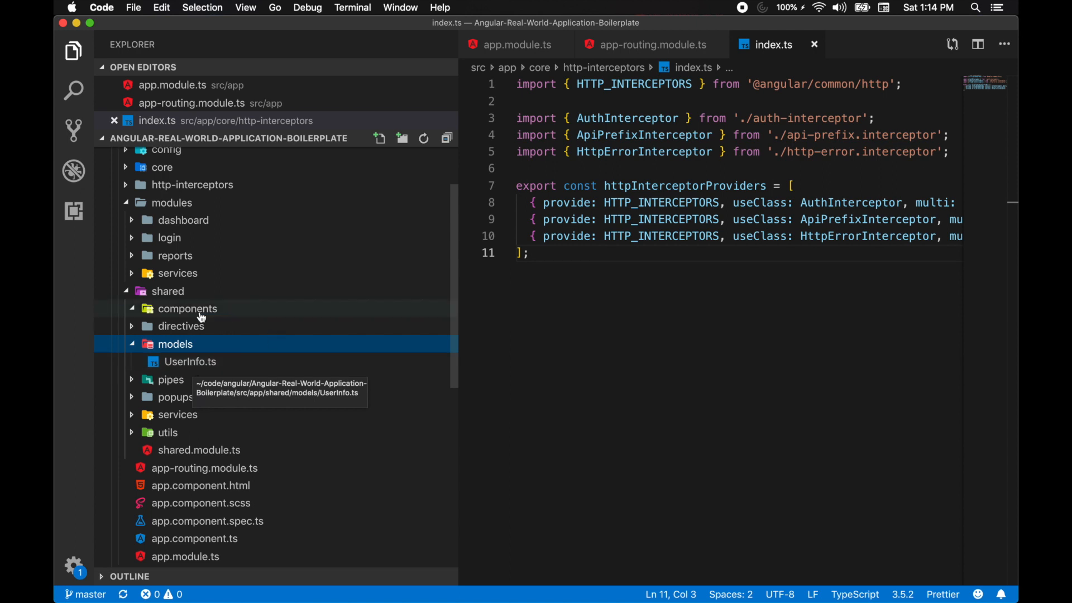
pyautogui.moveTo(129, 326)
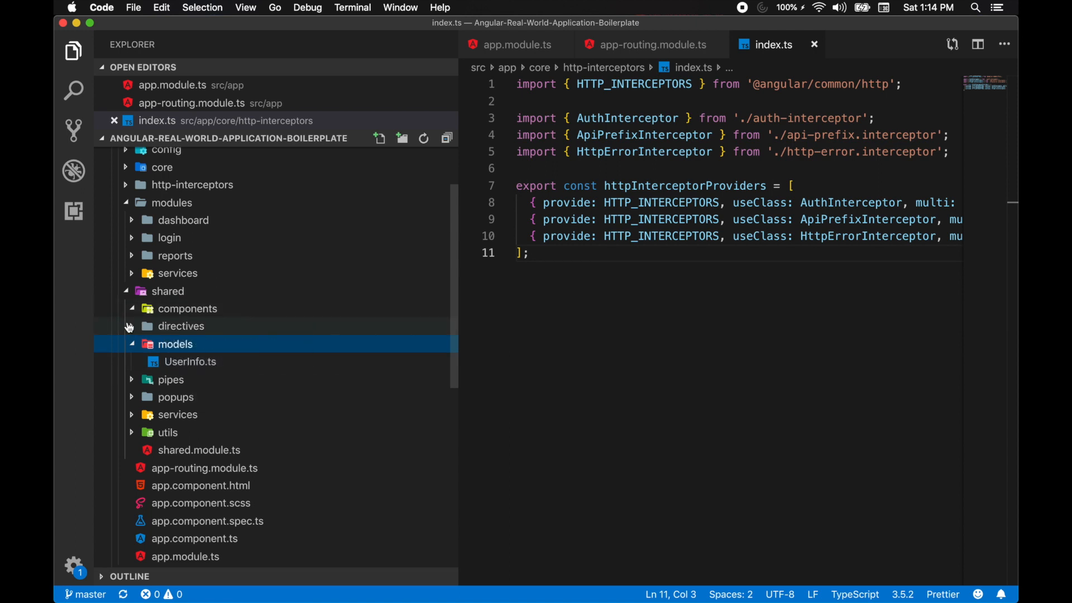
pyautogui.click(181, 326)
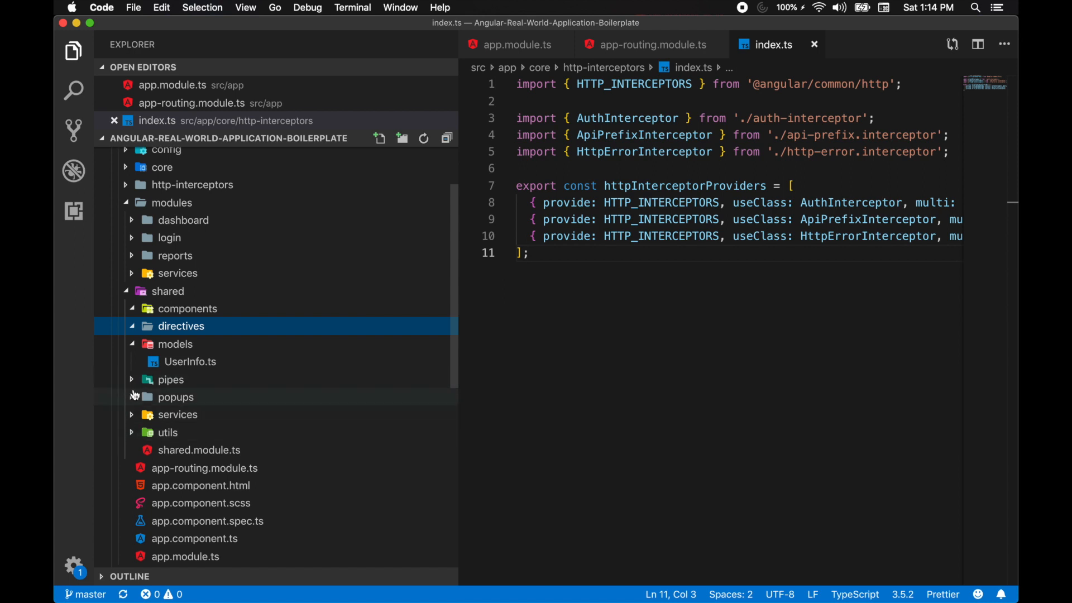
pyautogui.moveTo(167, 301)
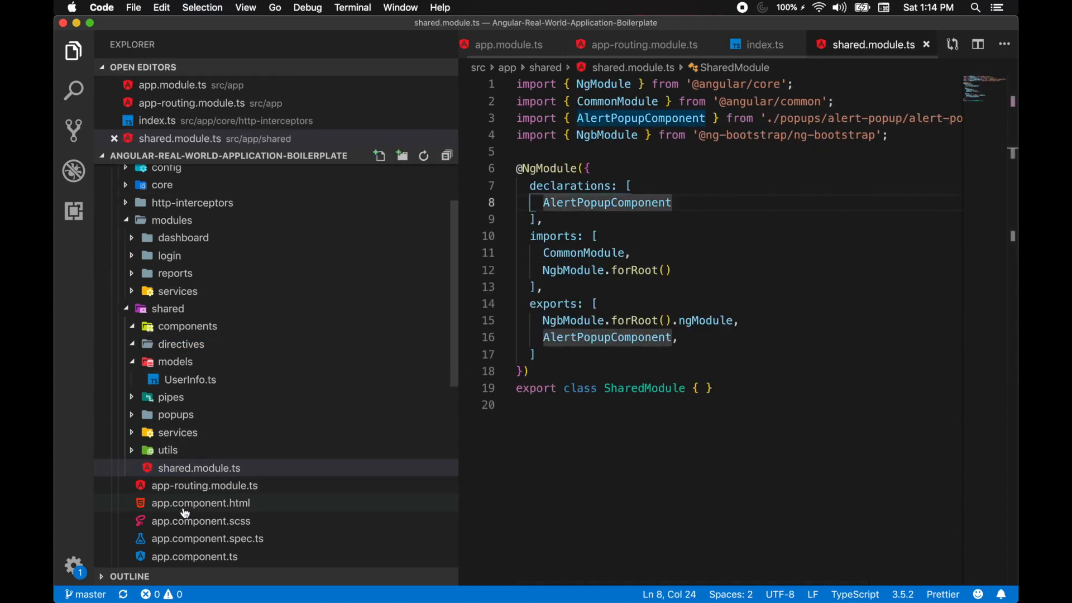
# - Scroll through shared.module.ts before switching to the GitHub repository page
pyautogui.scroll(-3)
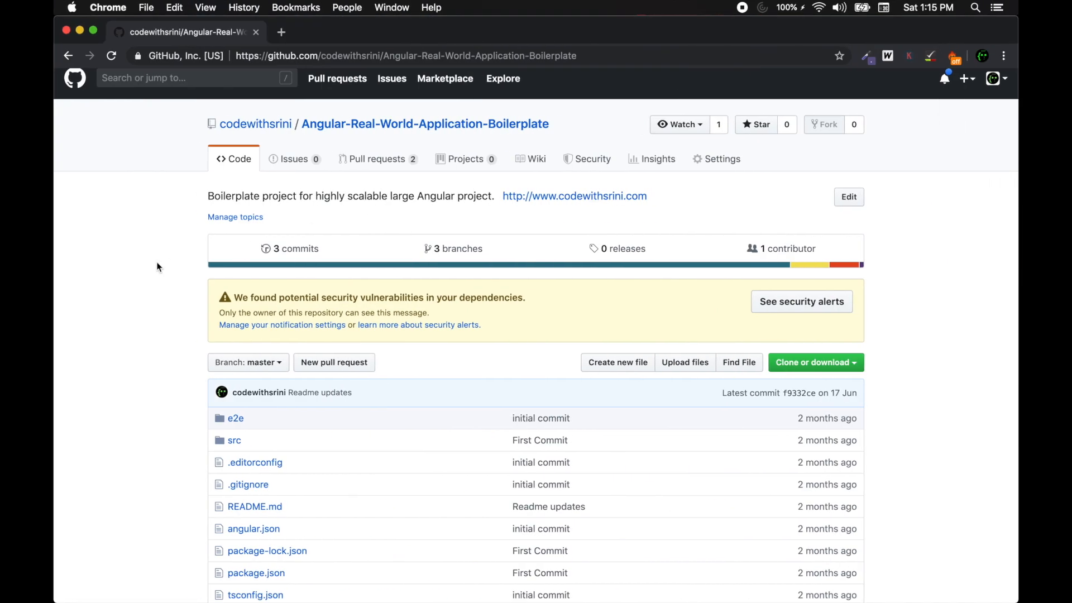
# - Browse the GitHub repository into src and then app, listing config, core, modules and shared
pyautogui.scroll(-3)
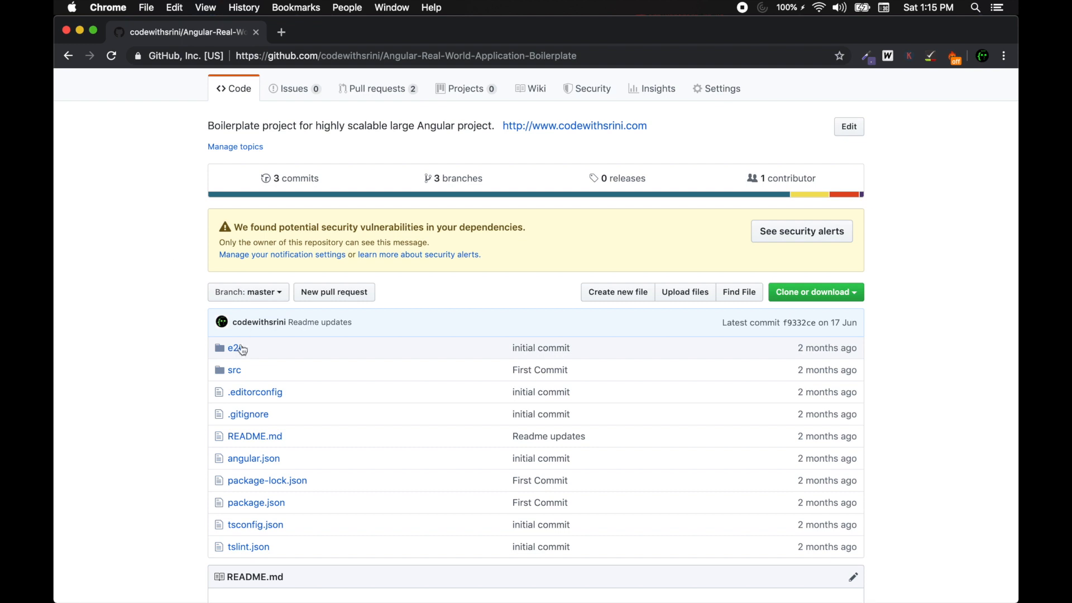
pyautogui.click(234, 370)
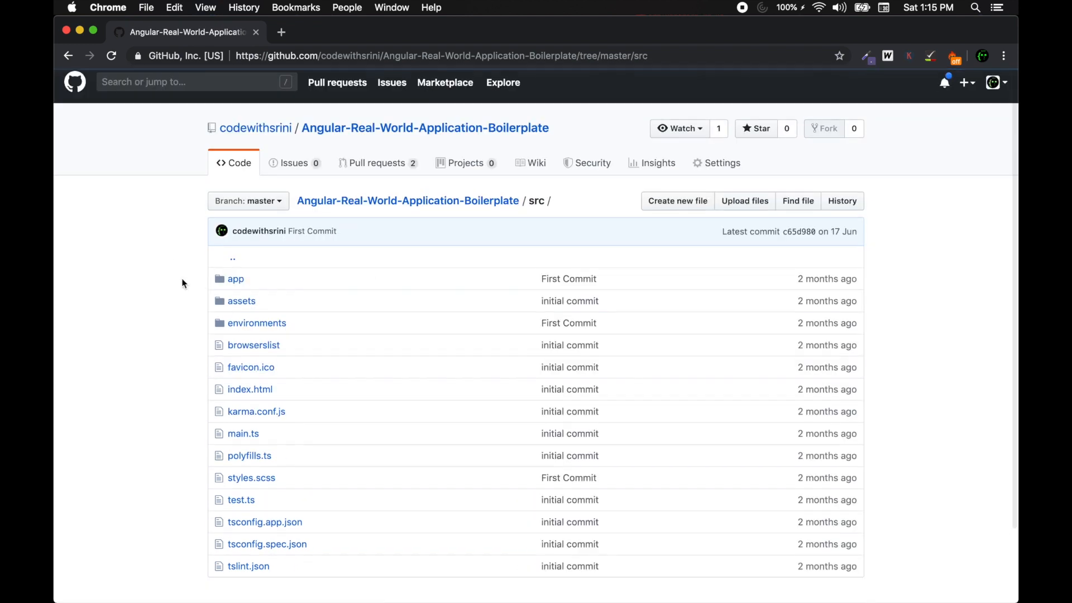
pyautogui.scroll(-3)
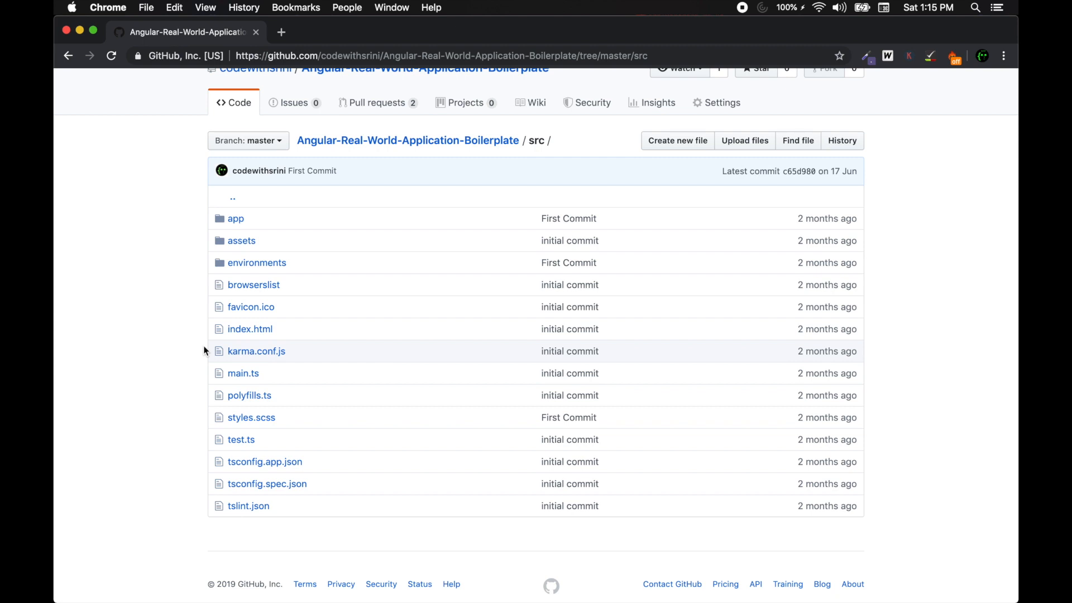
pyautogui.moveTo(237, 223)
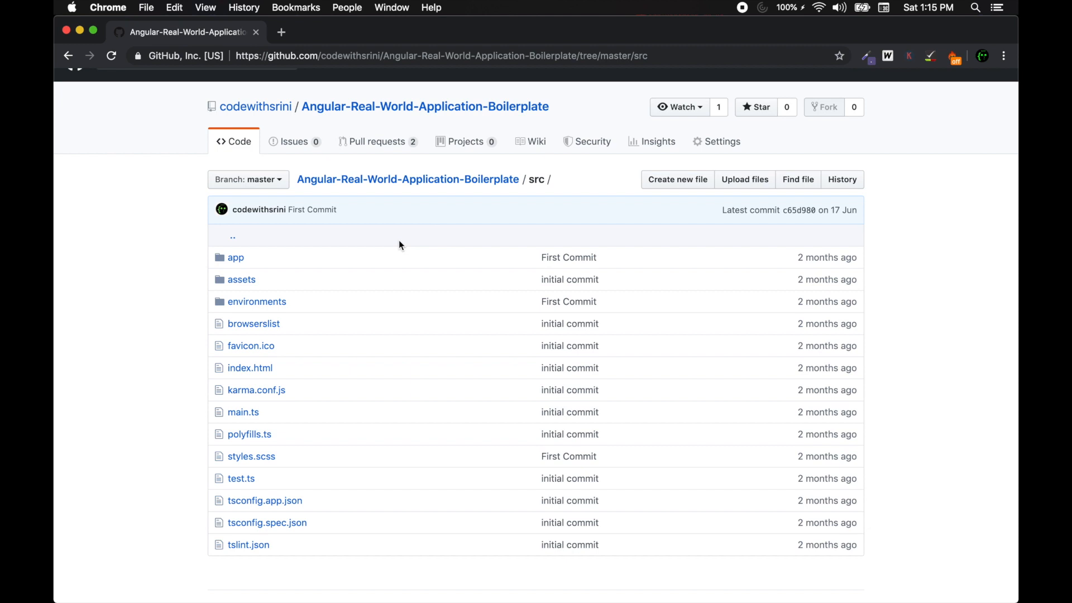
pyautogui.click(236, 257)
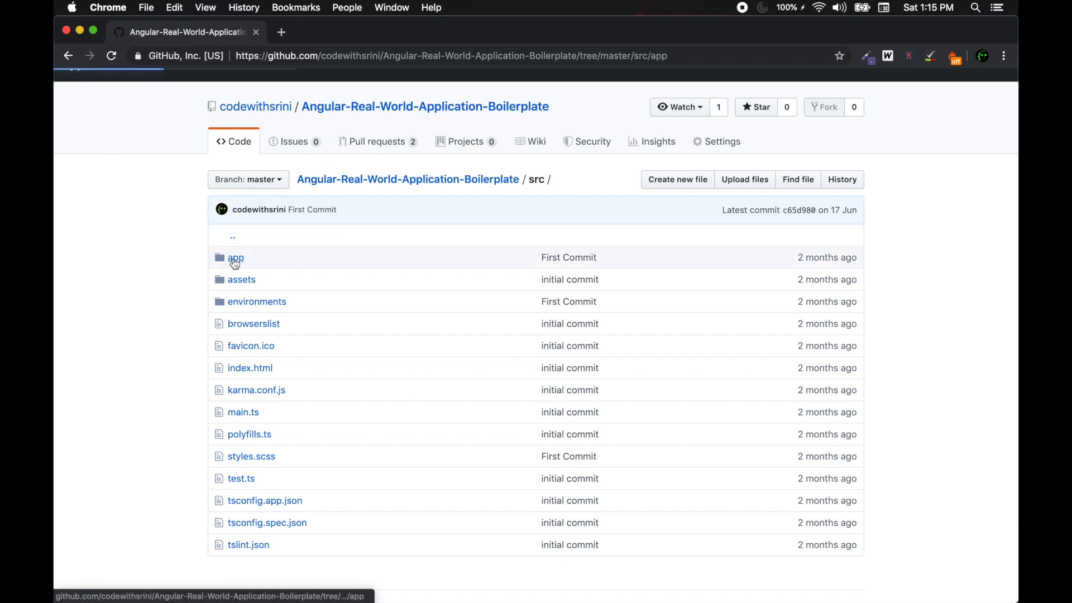
pyautogui.click(234, 257)
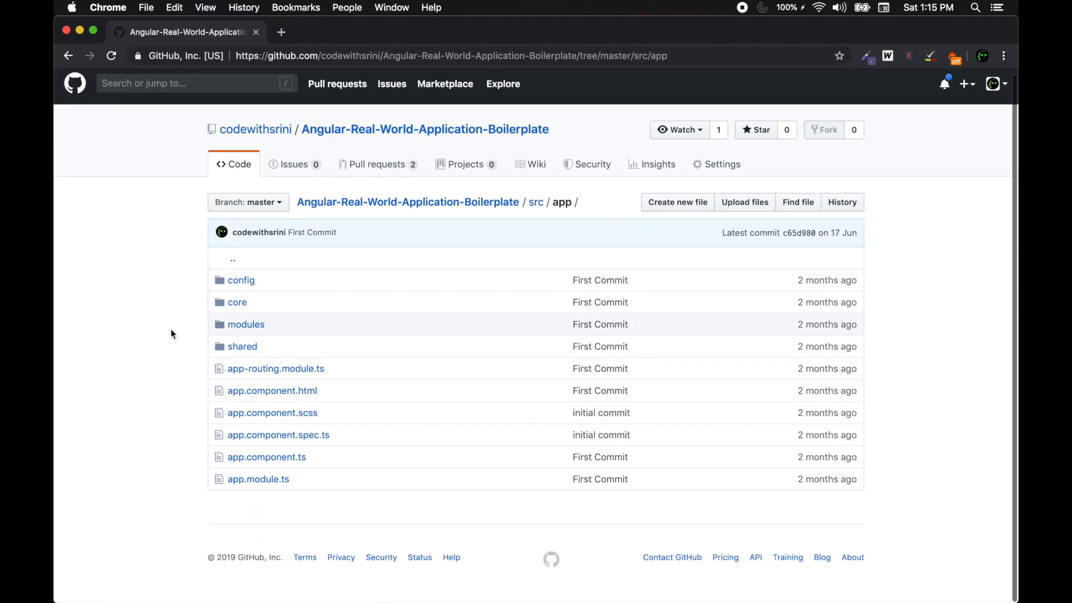